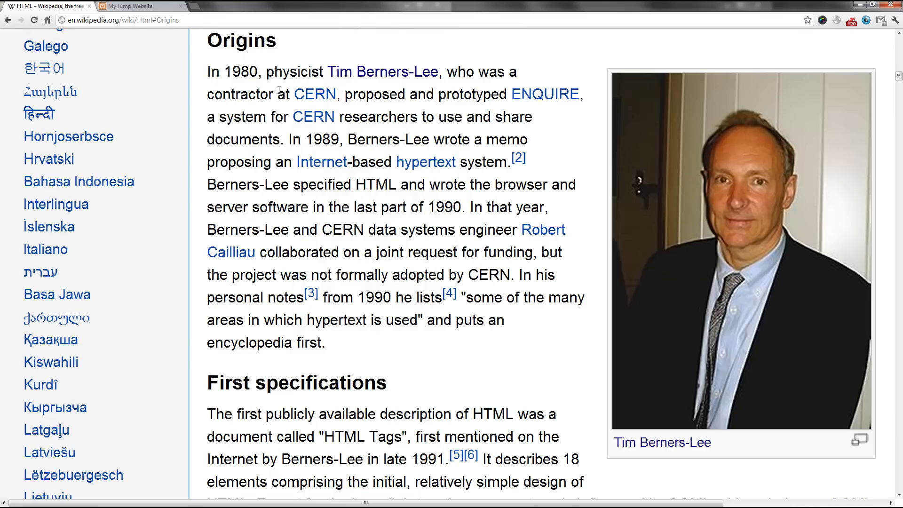
Jump from the Contents box to the 'Frameset versus transitional' section and scroll around it.
scroll(up, 3)
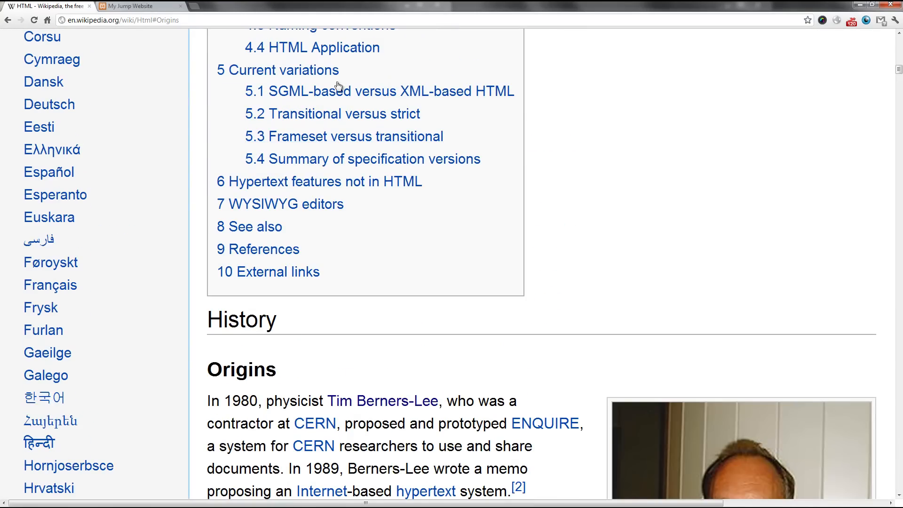
click(343, 136)
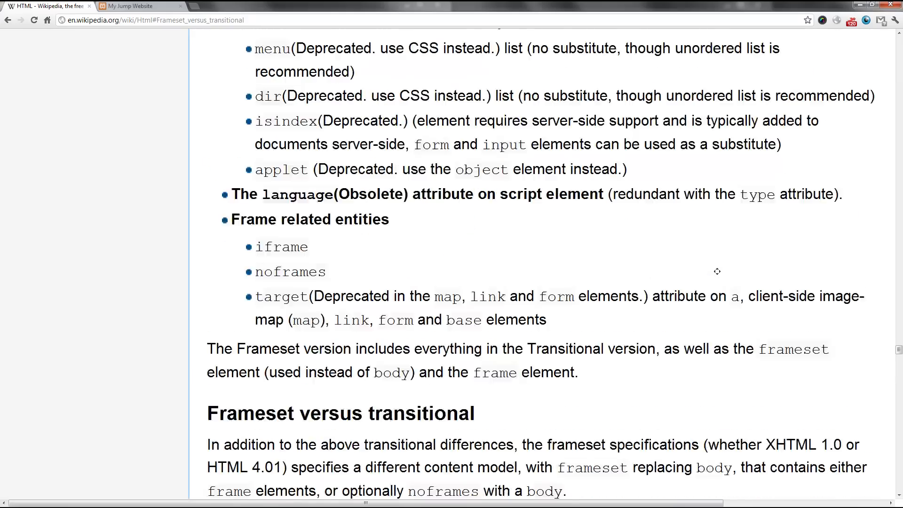
scroll(up, 3)
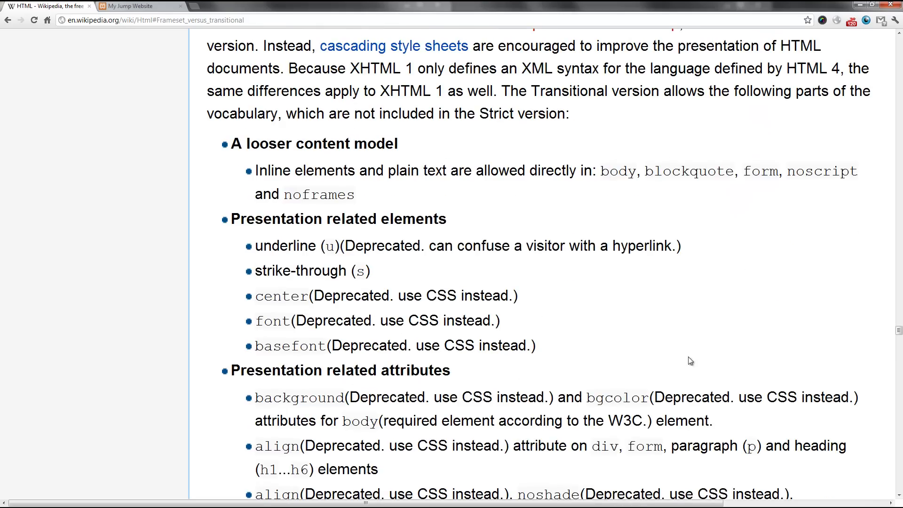
scroll(up, 3)
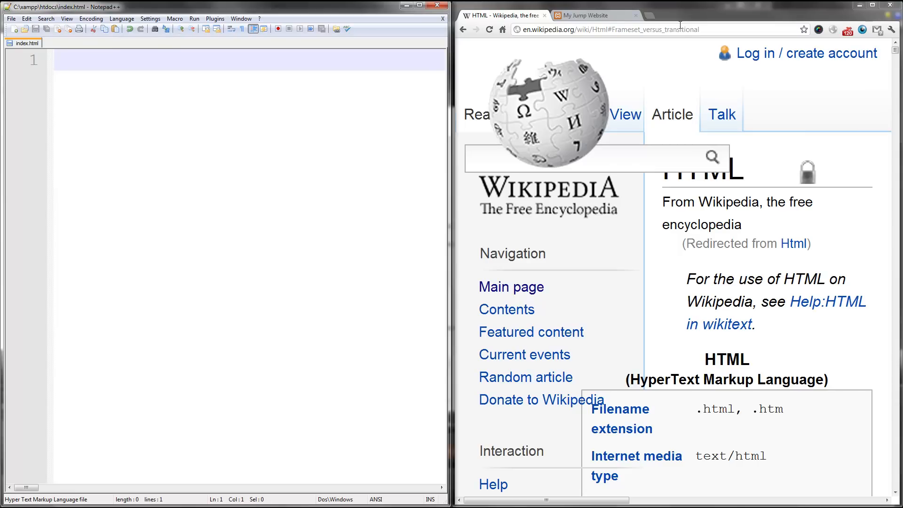
mouse_move(889, 150)
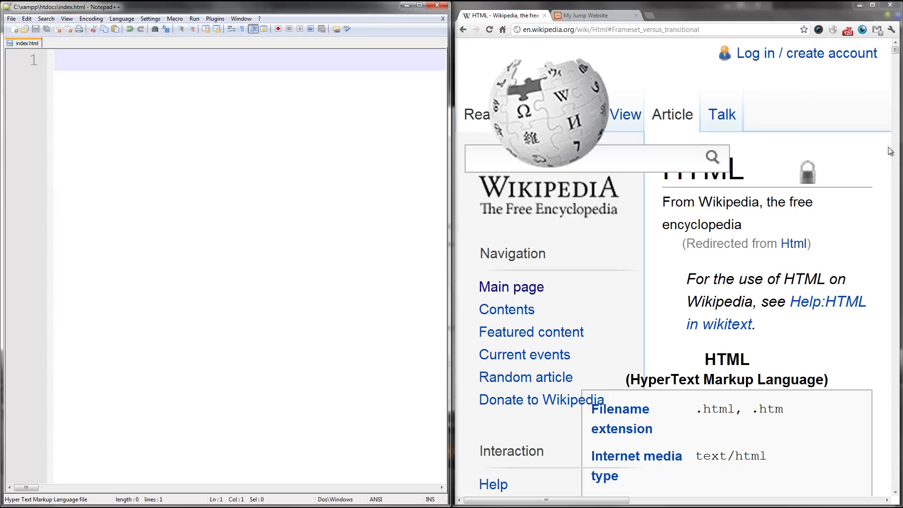
mouse_move(846, 41)
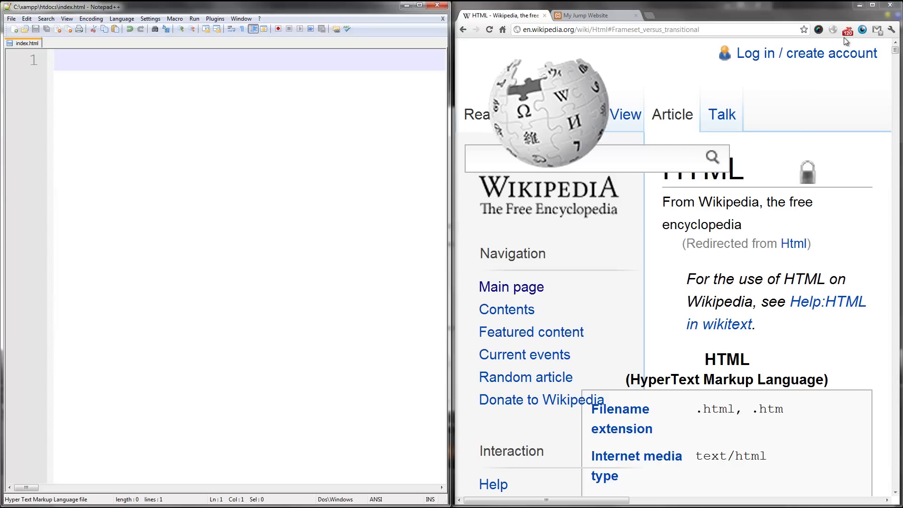
Write the opening <html> tag and begin the <head> tag on the next line.
text(<html>)
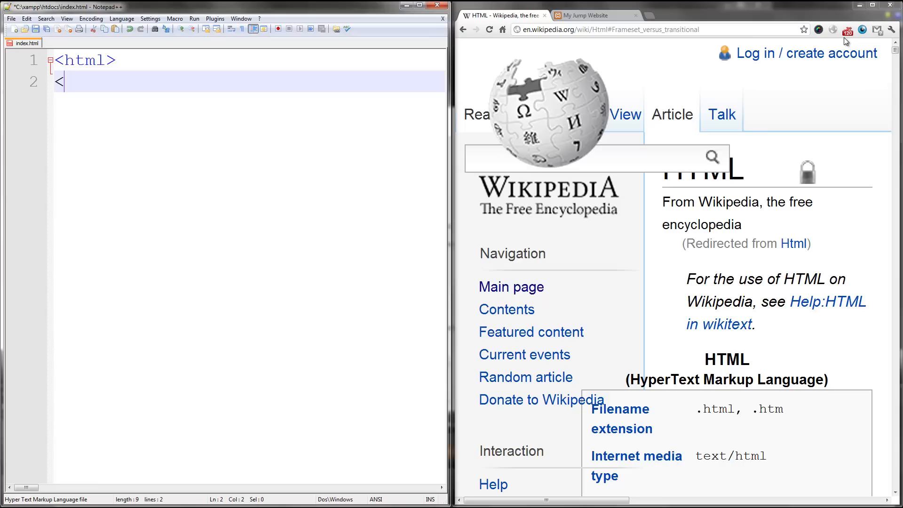
text(te)
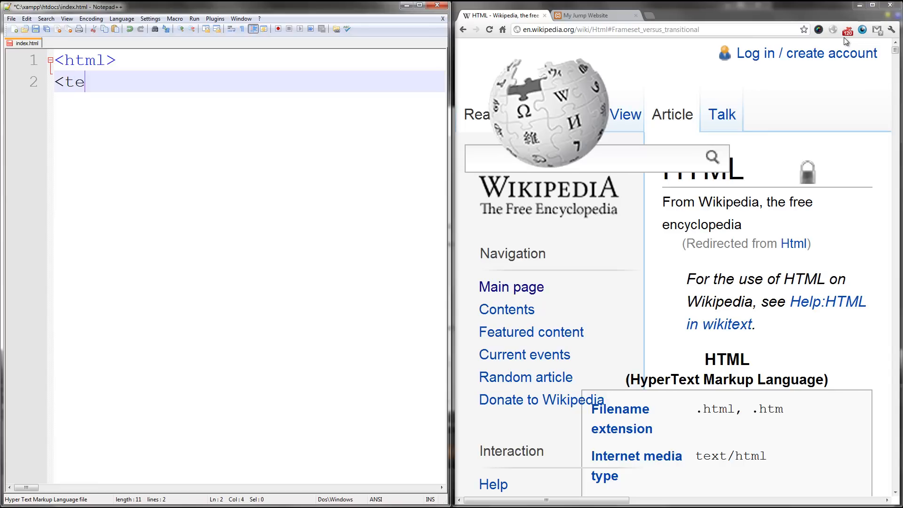
text(head>)
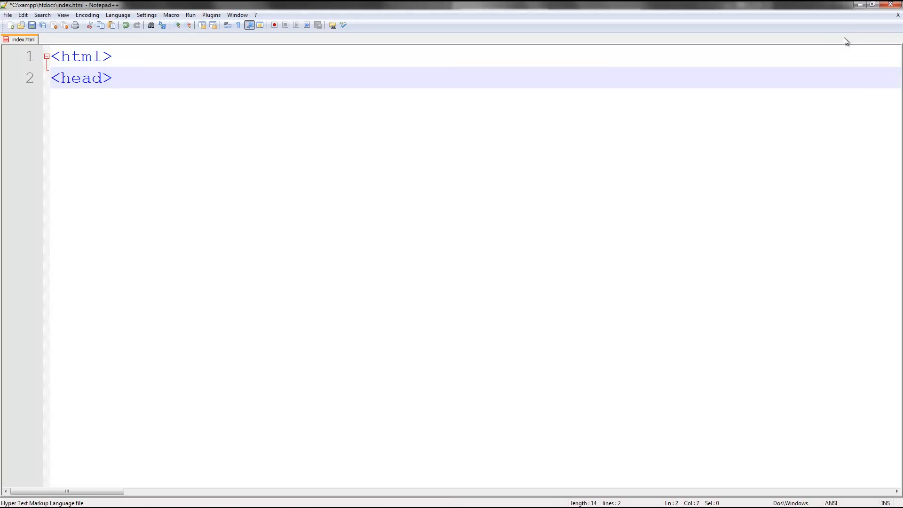
Add <title>Jump Page</title> and a <body bgcolor="#e2e2e2"> tag, removing the stray colon.
text(<title>)
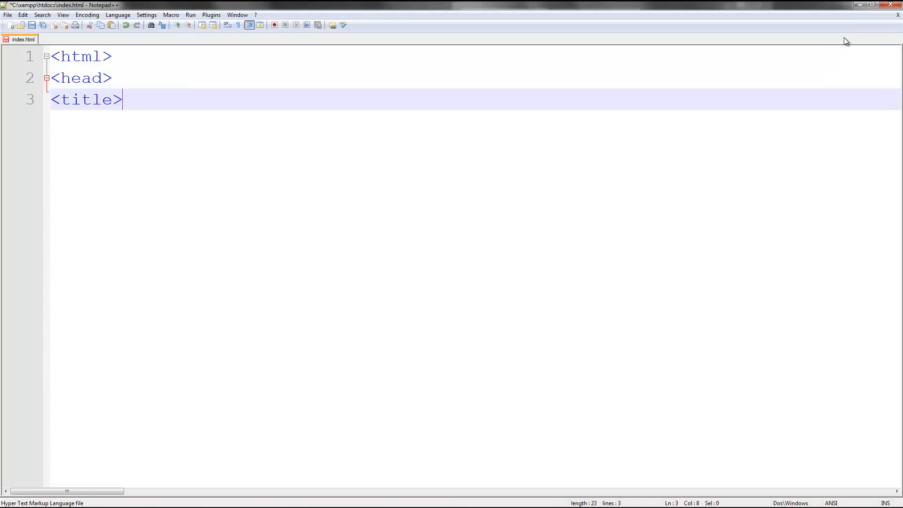
text(Jump)
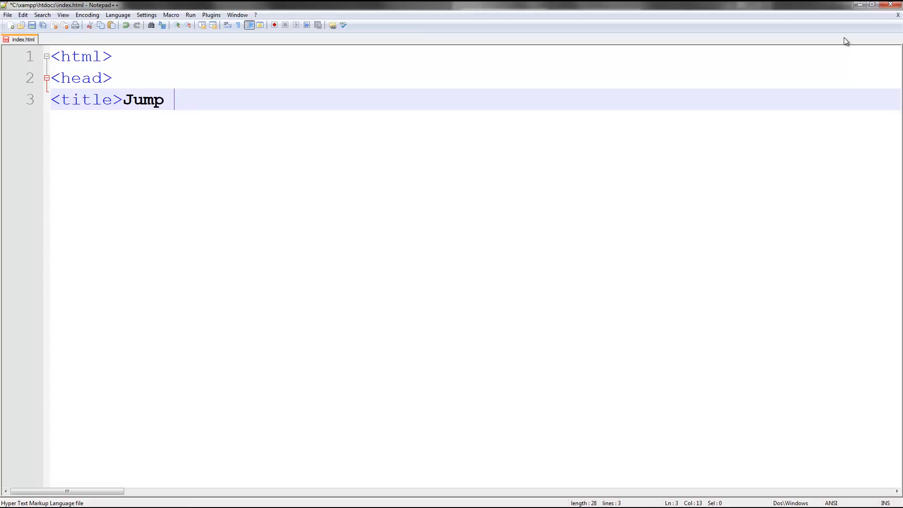
text(Page</title>)
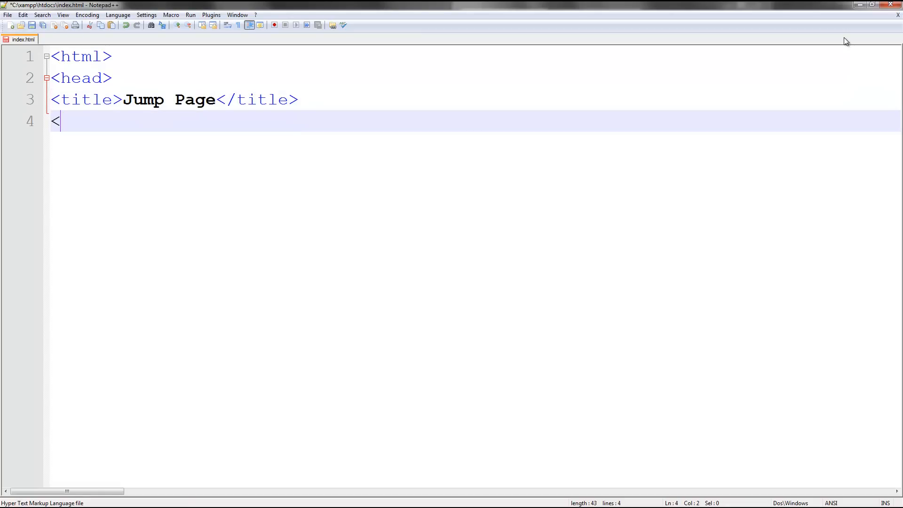
text(body bgoc)
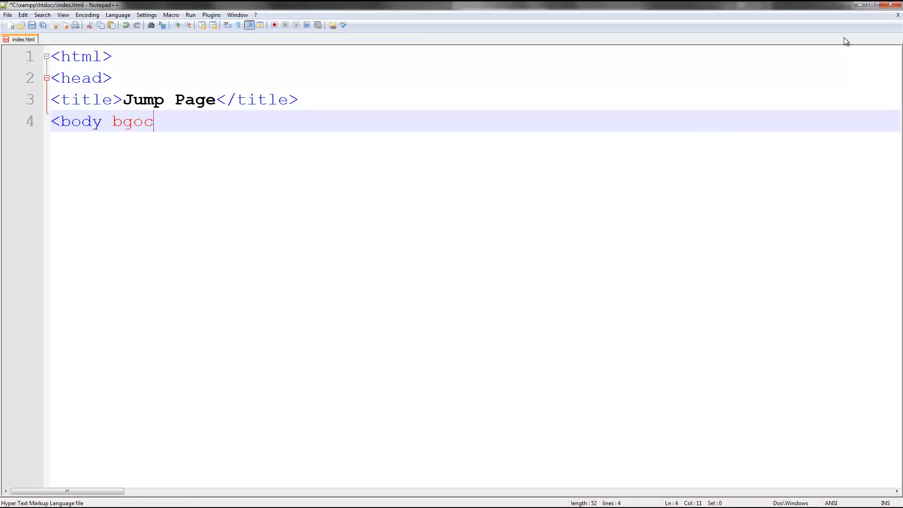
text(olor="#)
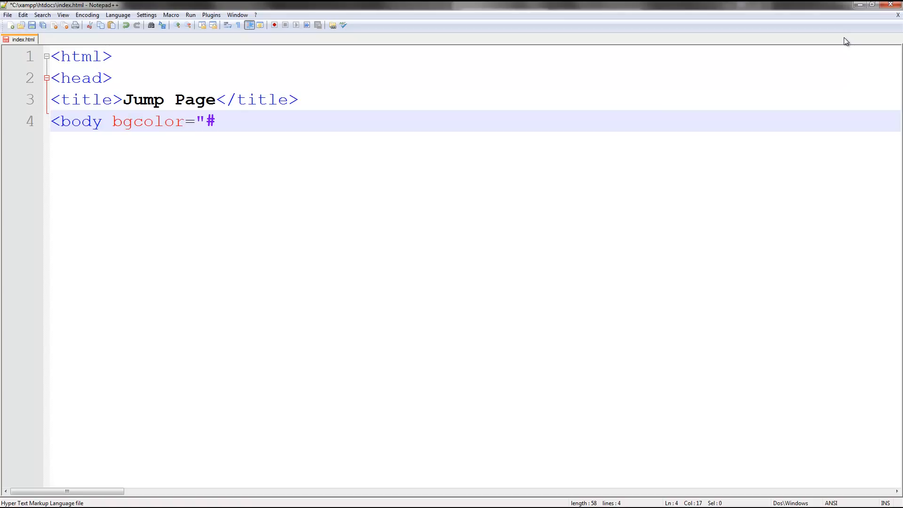
text(e)
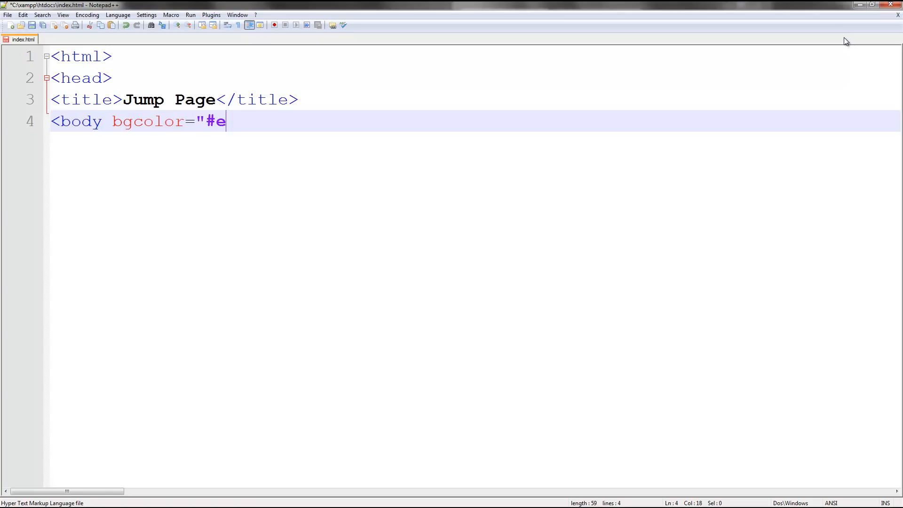
text(2e2e2)
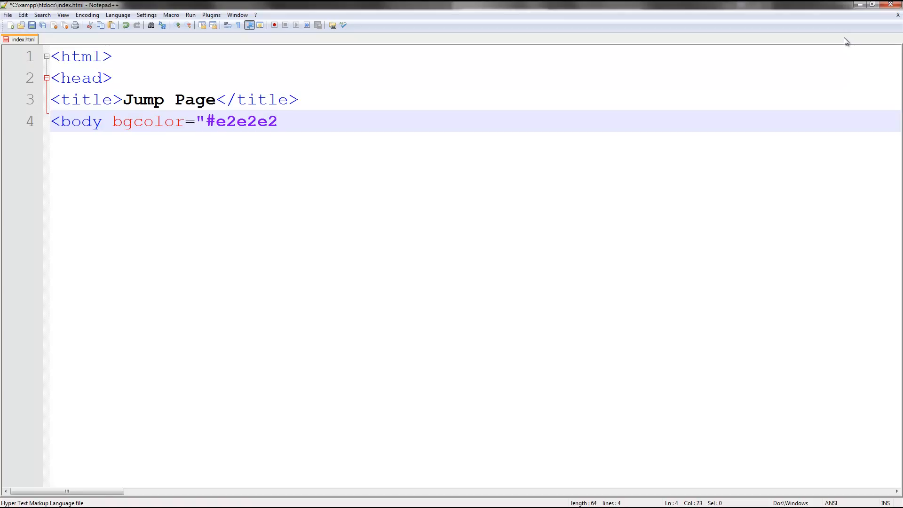
text(":)
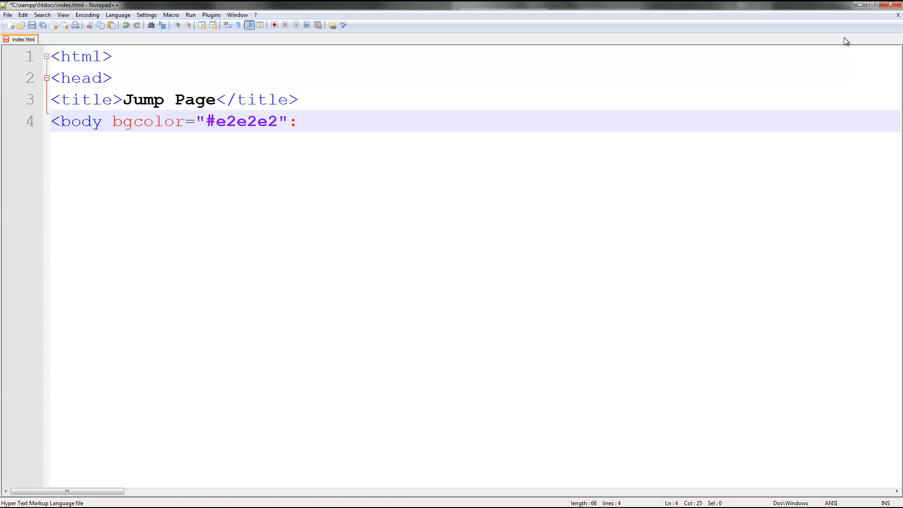
key(enter)
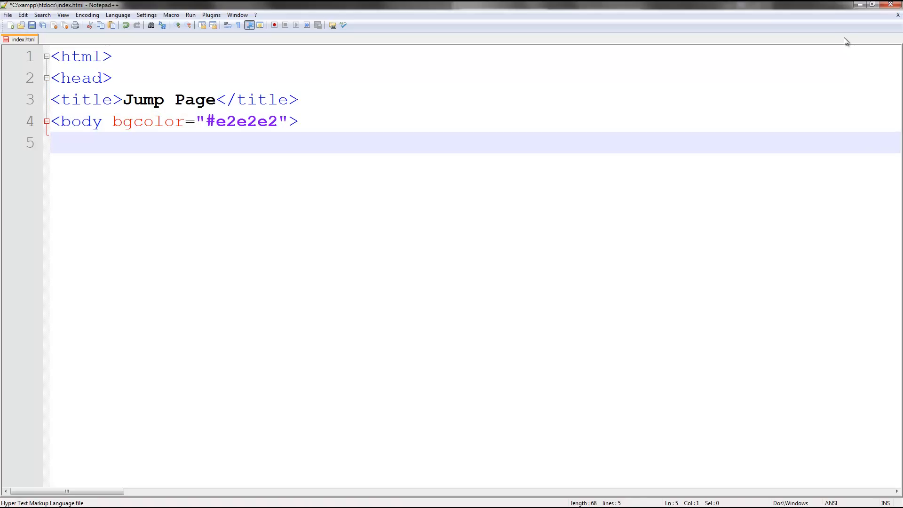
Close the head with </head> and add the heading <h1>All about HTML!</h1>.
text(<)
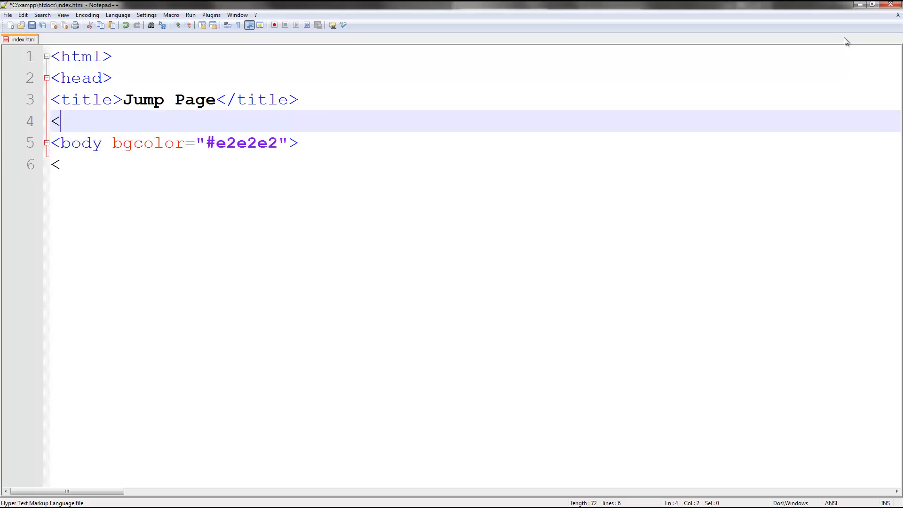
text(/head>)
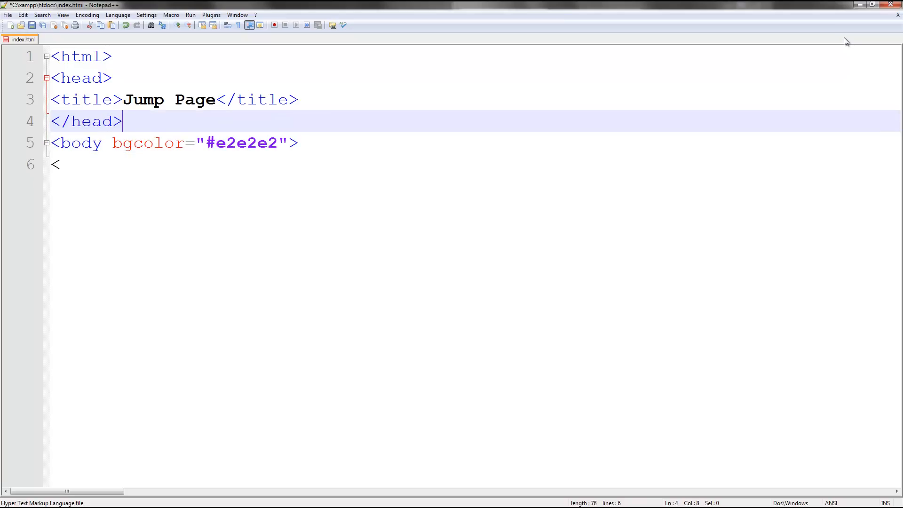
click(62, 165)
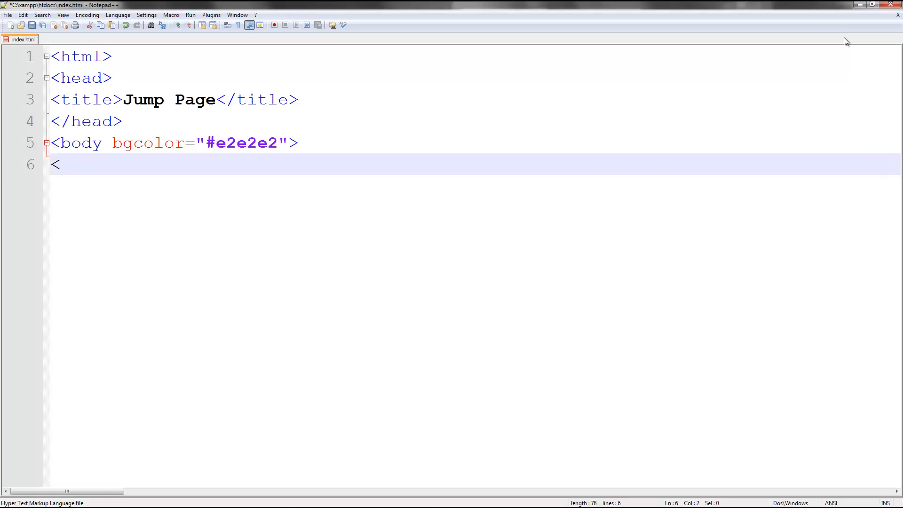
text(h1>)
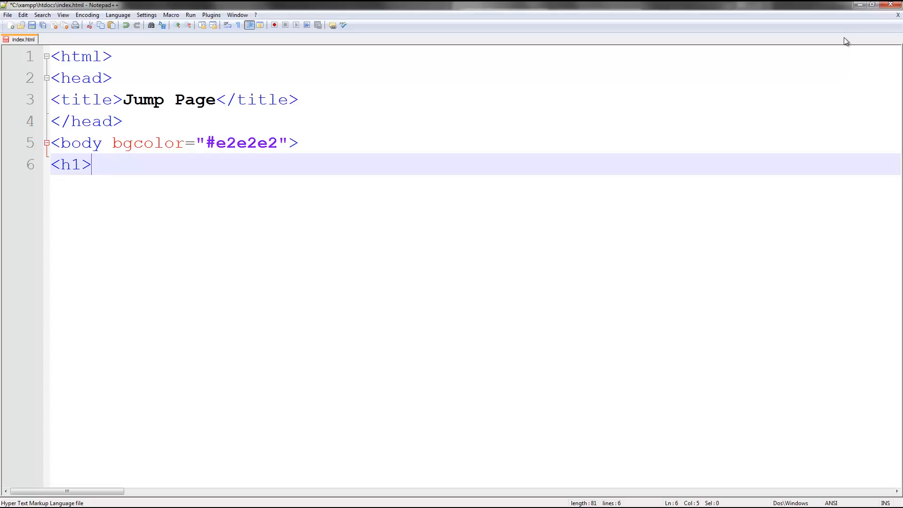
text(All about HTML)
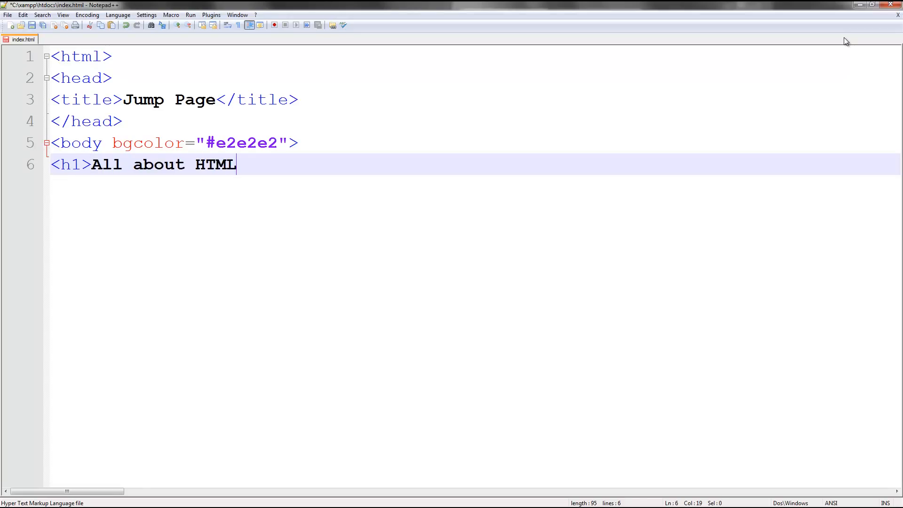
text(!</h1>)
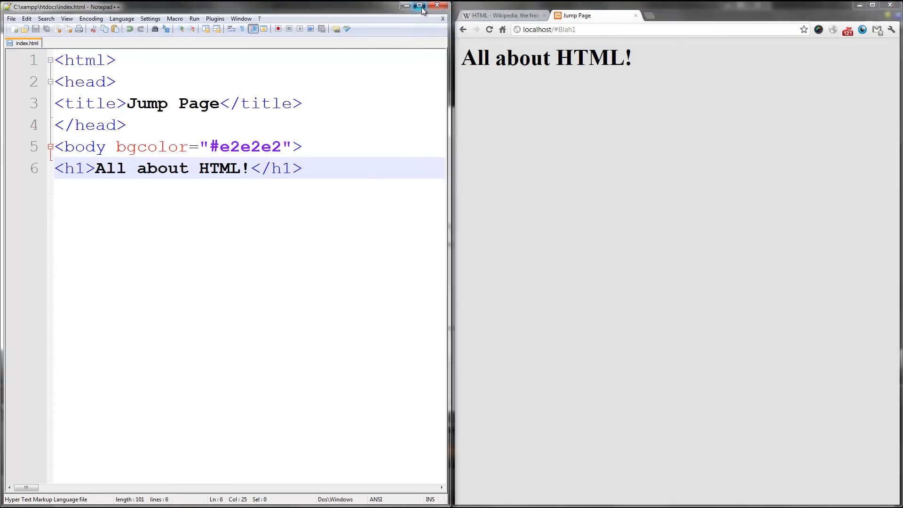
Switch to the Wikipedia HTML tab and scroll down to its Contents box.
click(501, 15)
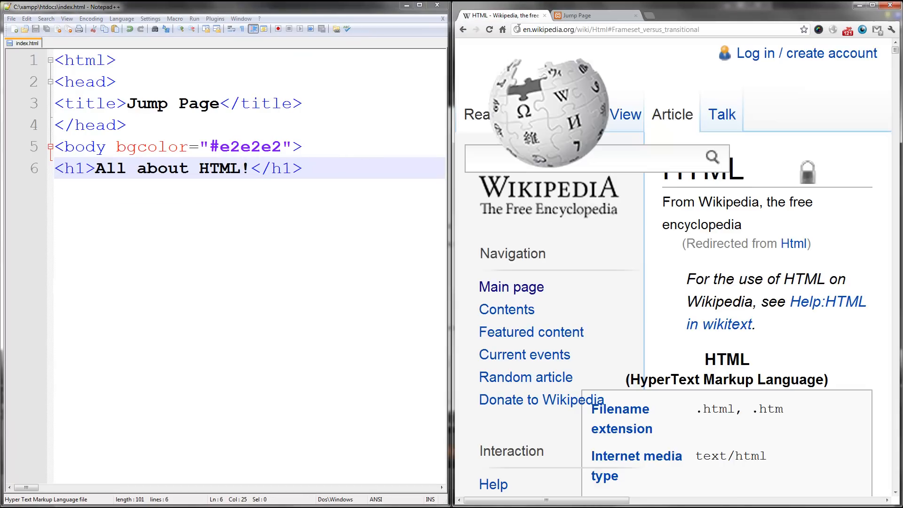
scroll(down, 3)
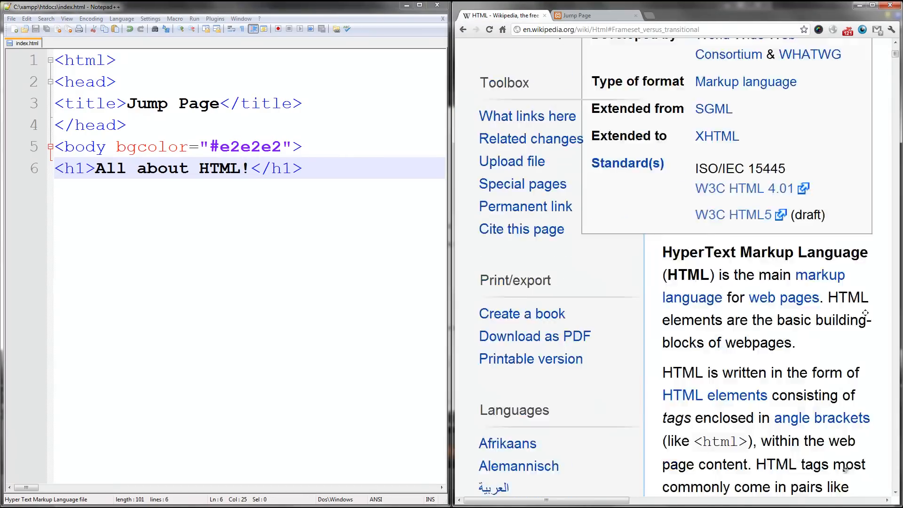
scroll(down, 3)
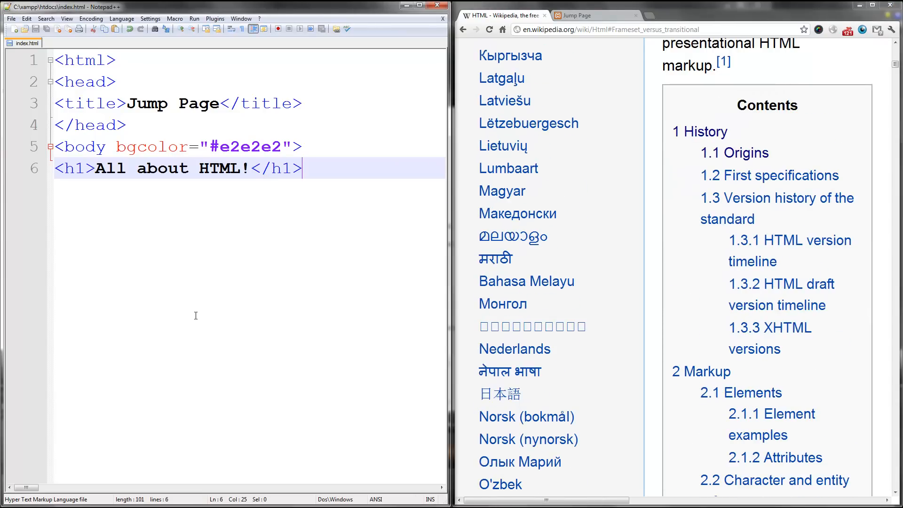
Below the heading write <a href="#"></a> anchor lines with targets #history and #markup.
key(Return)
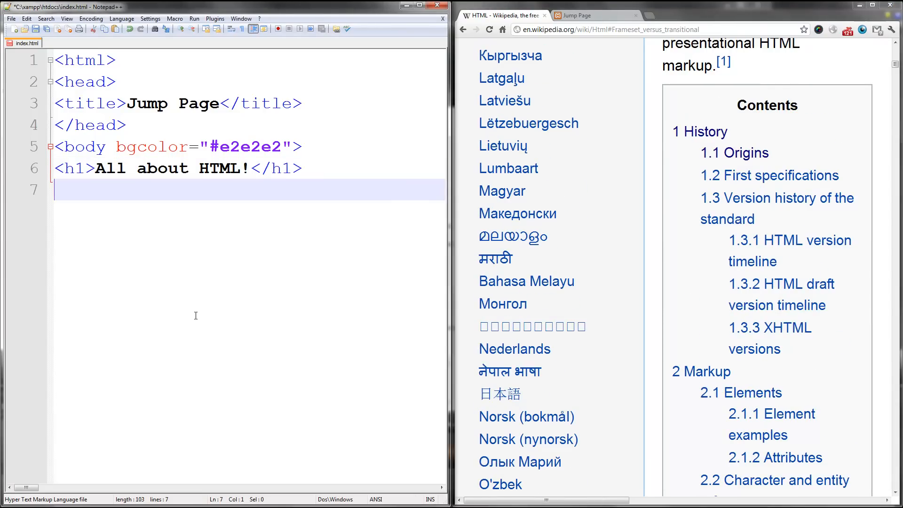
text(<)
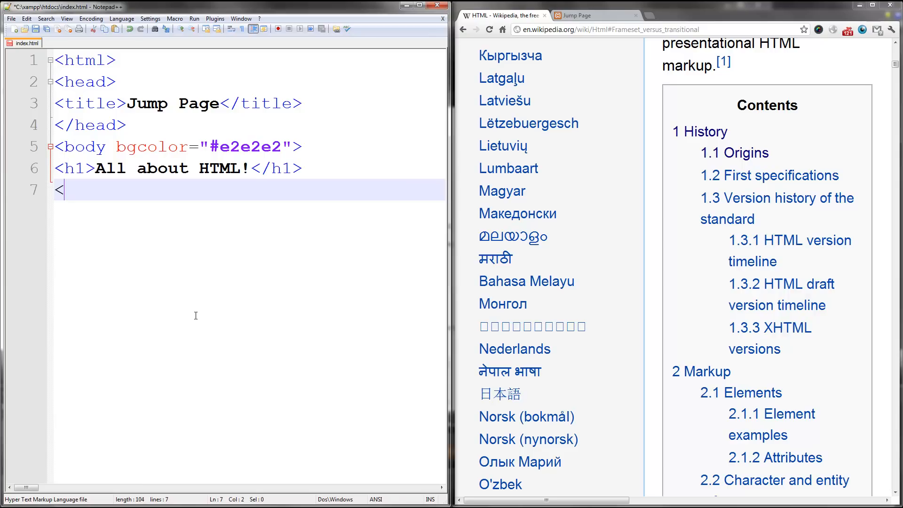
text(a href="#")
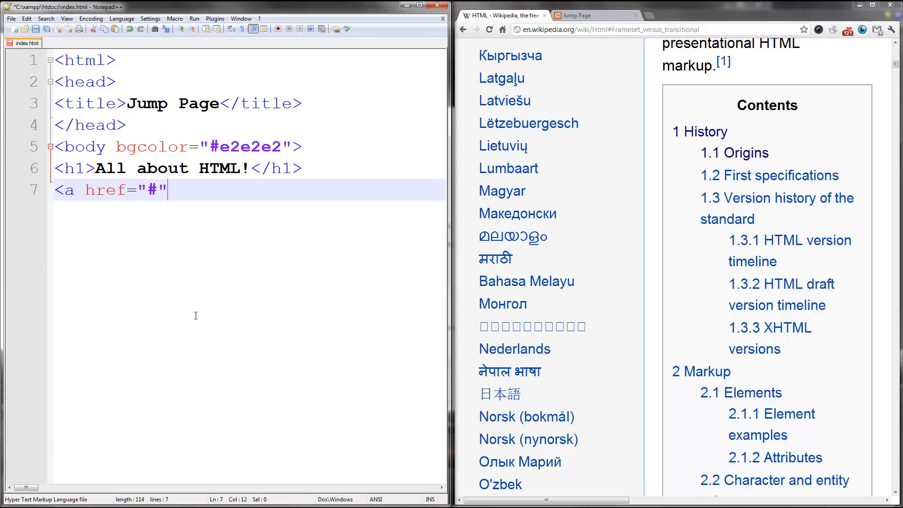
text(></a>)
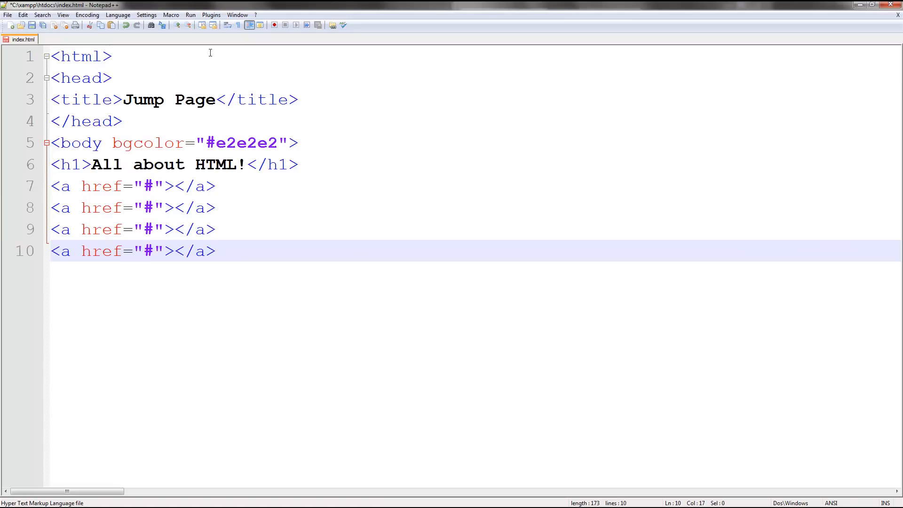
mouse_move(155, 185)
text(history)
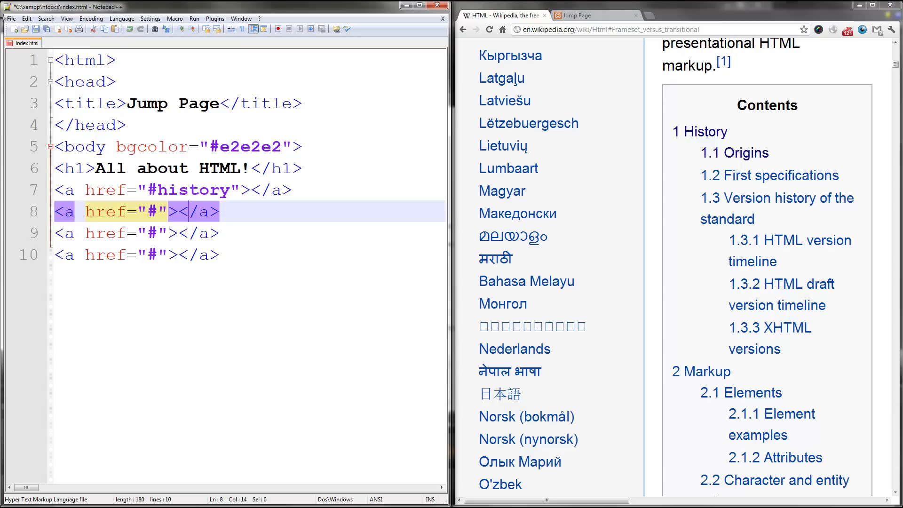
text(markup)
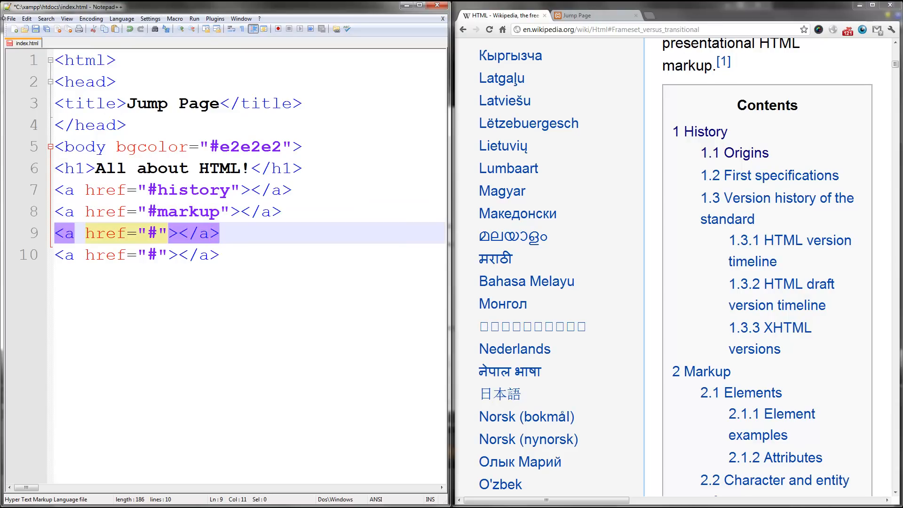
Fill the remaining anchor targets as #varitations and #see also.
scroll(down, 3)
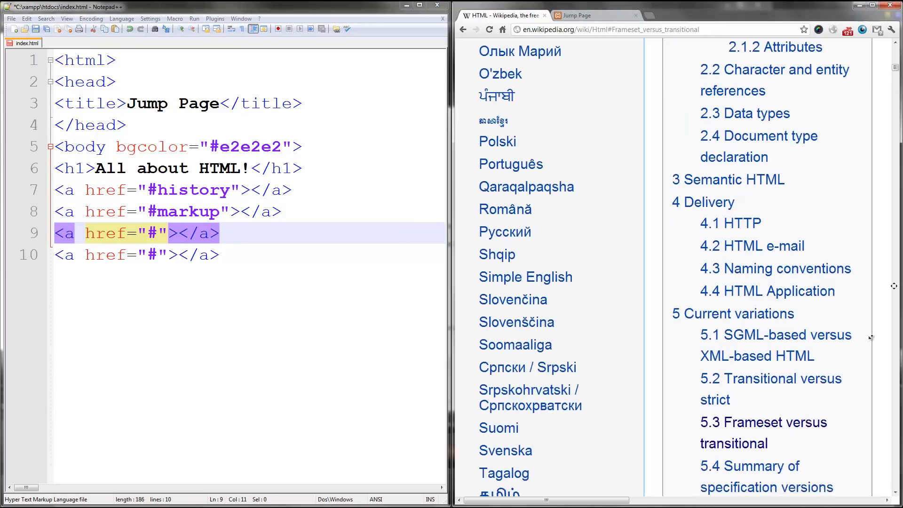
scroll(down, 3)
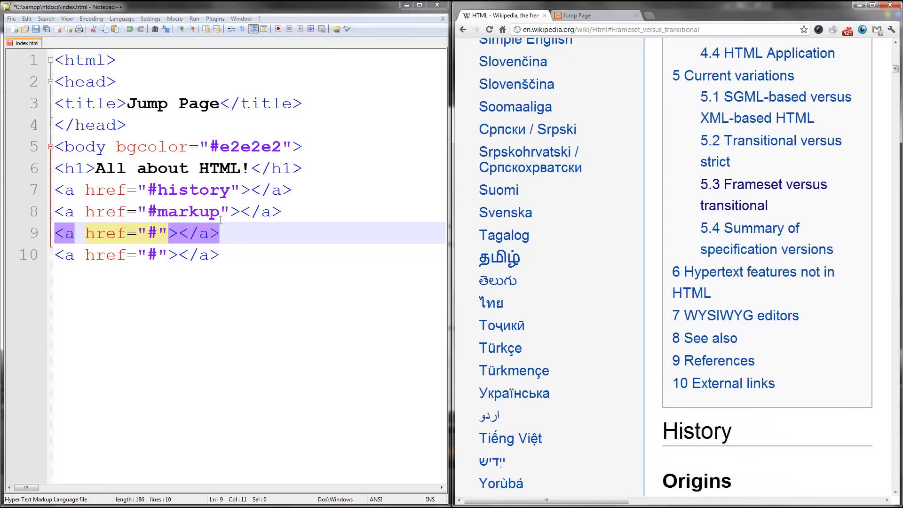
text(va)
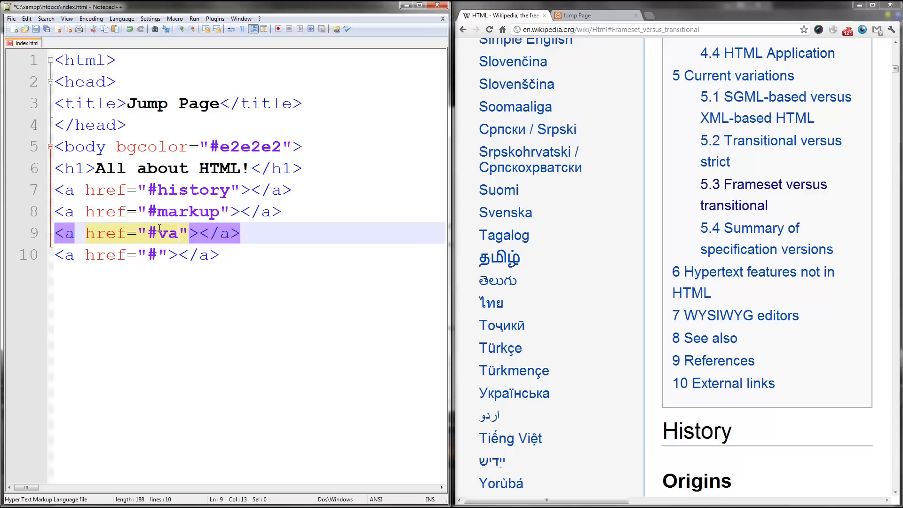
text(ritations)
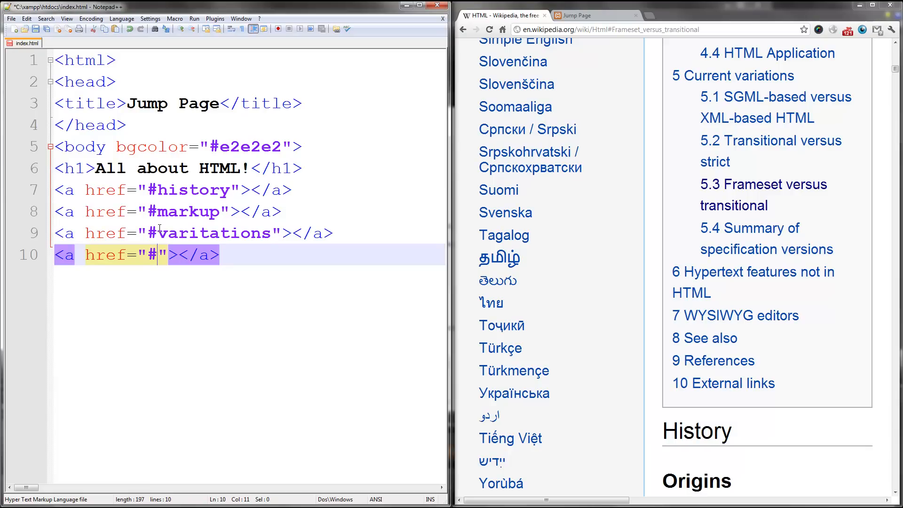
text(see)
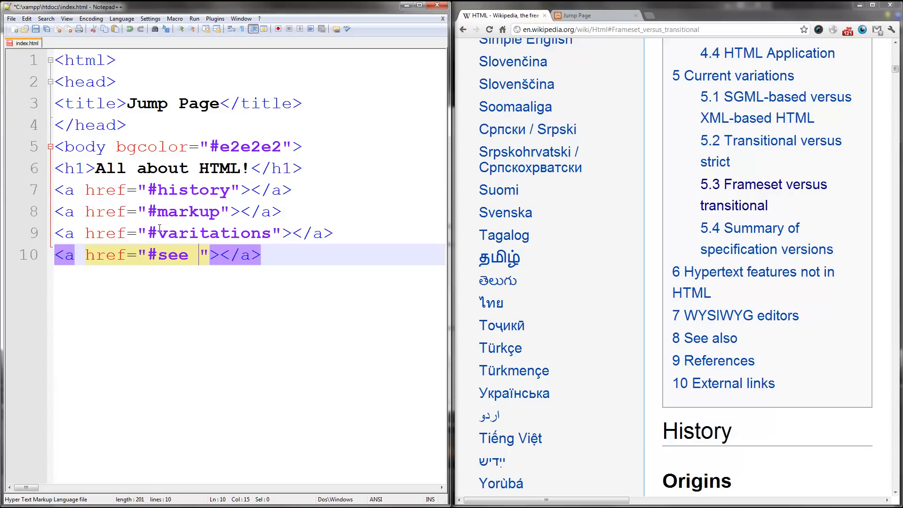
text(also)
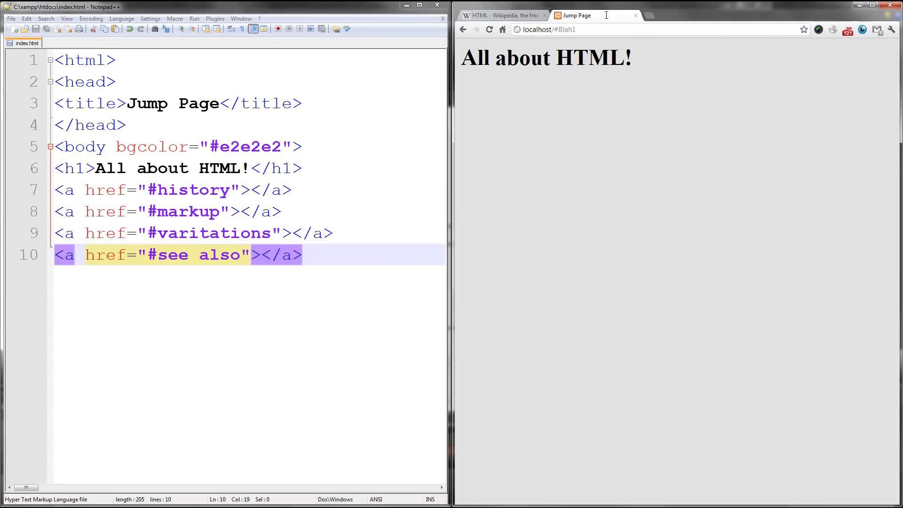
Give the first anchor the link text History.
click(252, 189)
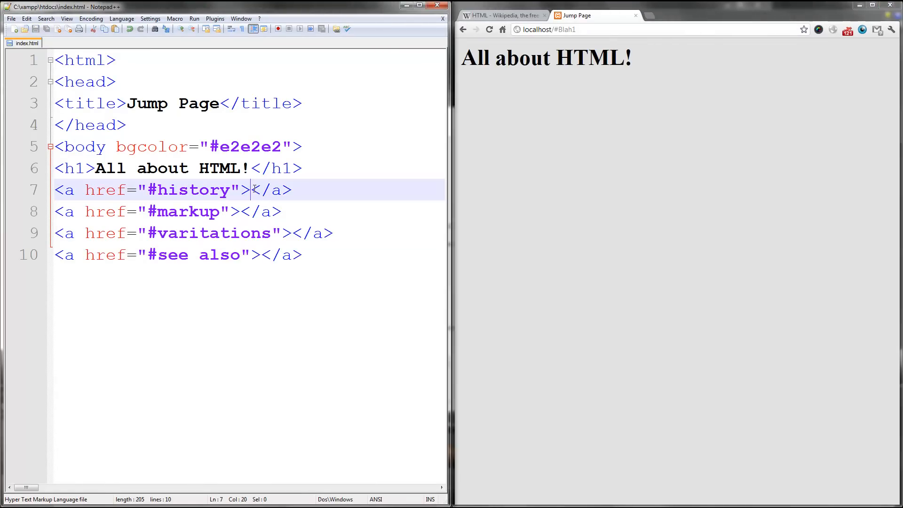
text(History)
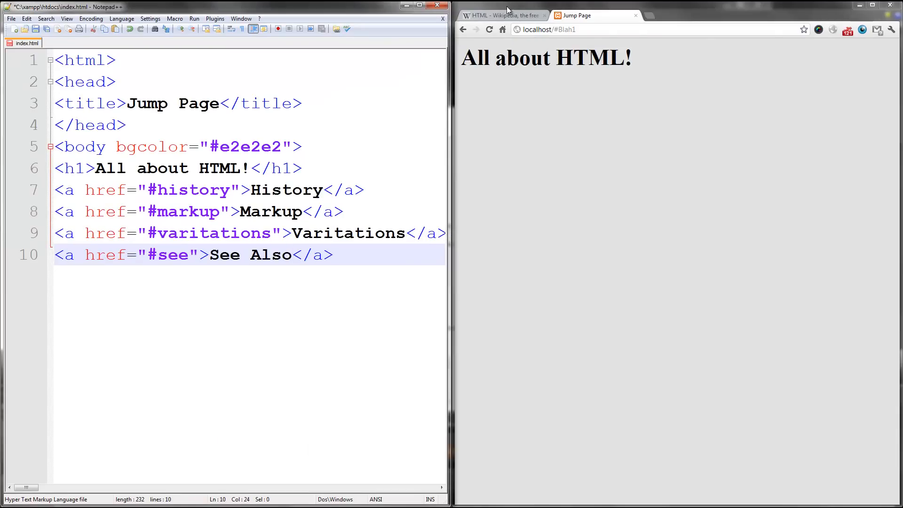
mouse_move(383, 252)
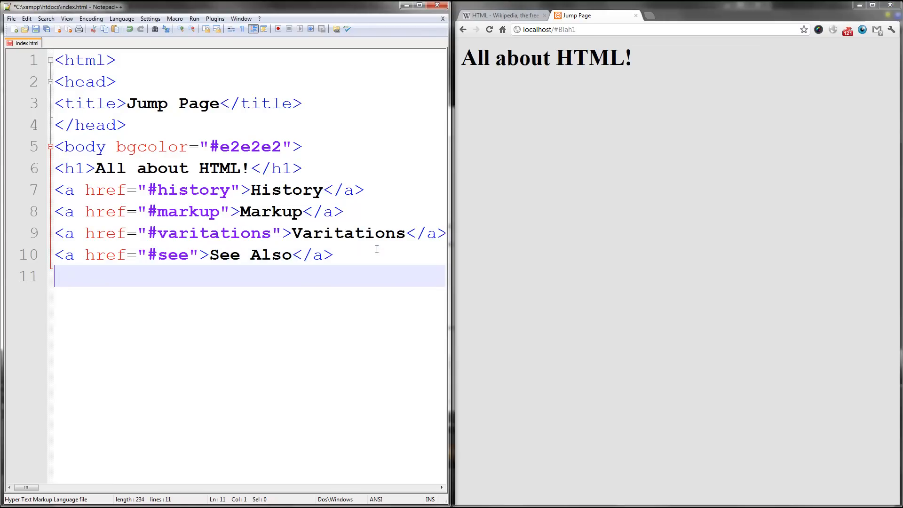
Add <span id="history"> below the links containing <h2>History</h2>.
text(<span id=)
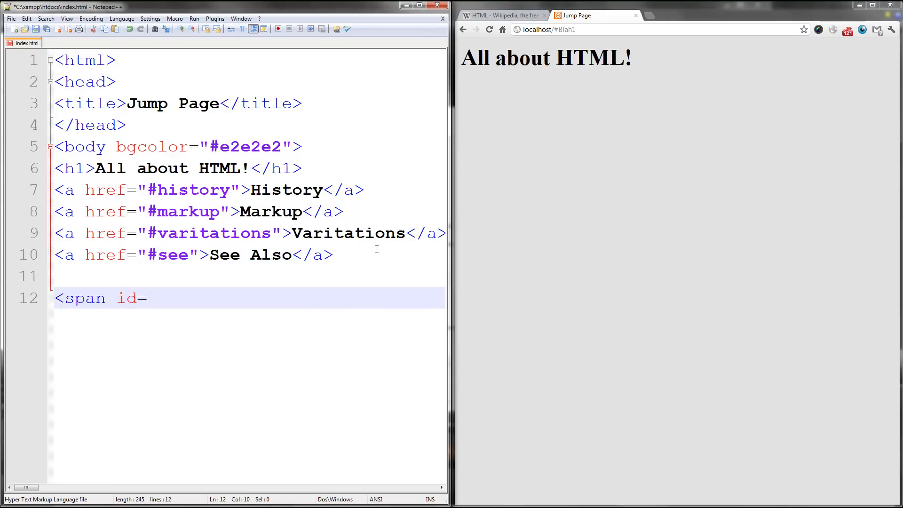
click(421, 6)
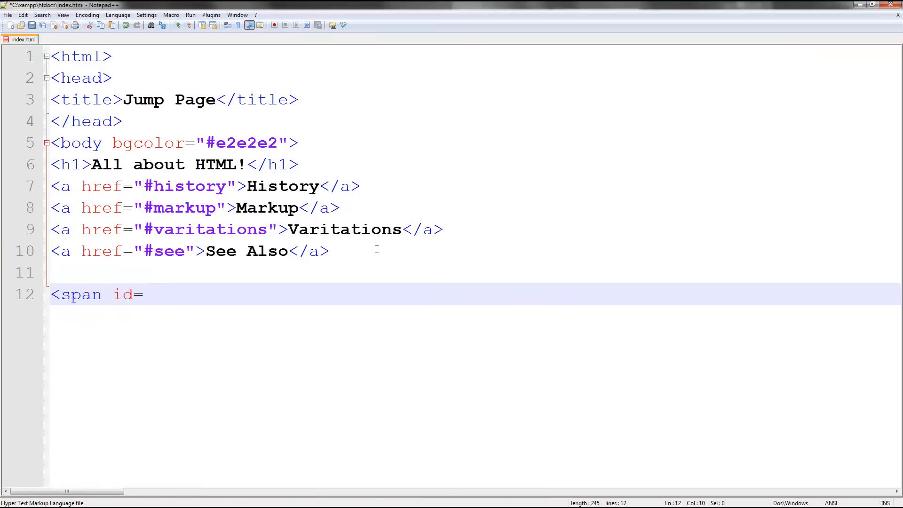
text("his)
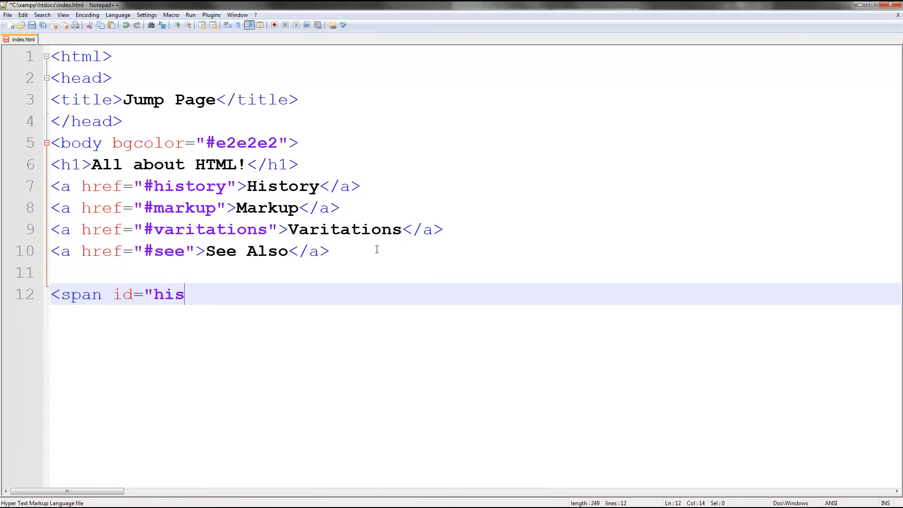
text(tory>)
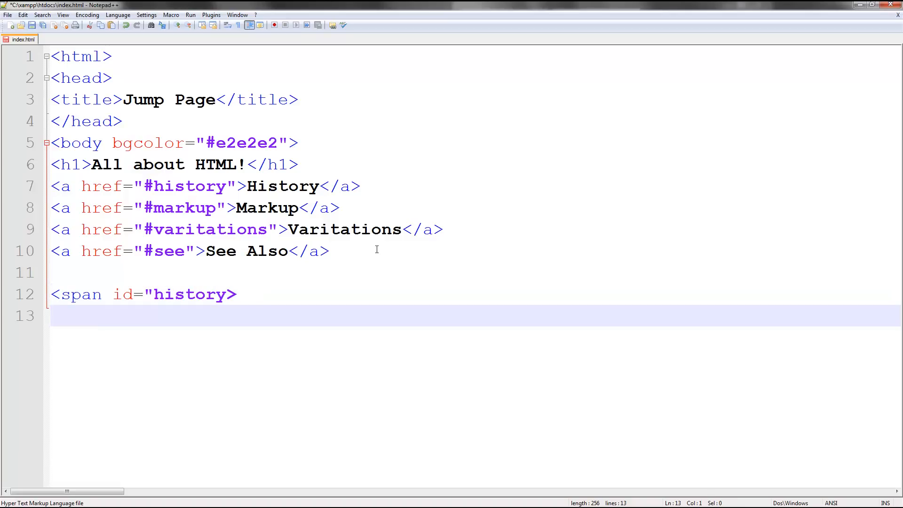
text(")
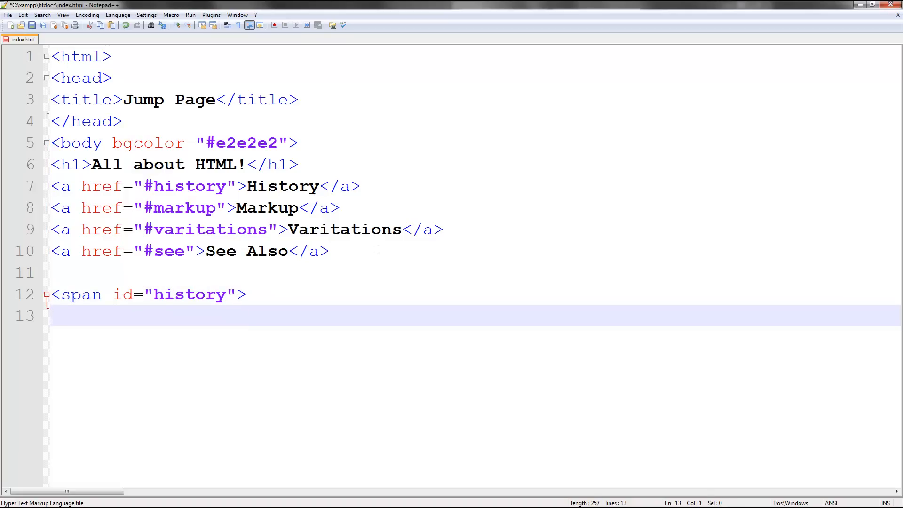
text(<h)
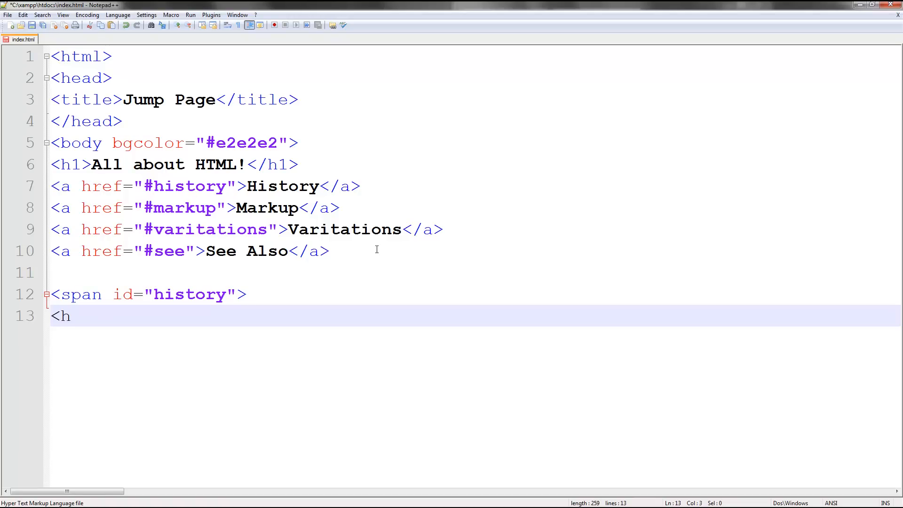
text(2)
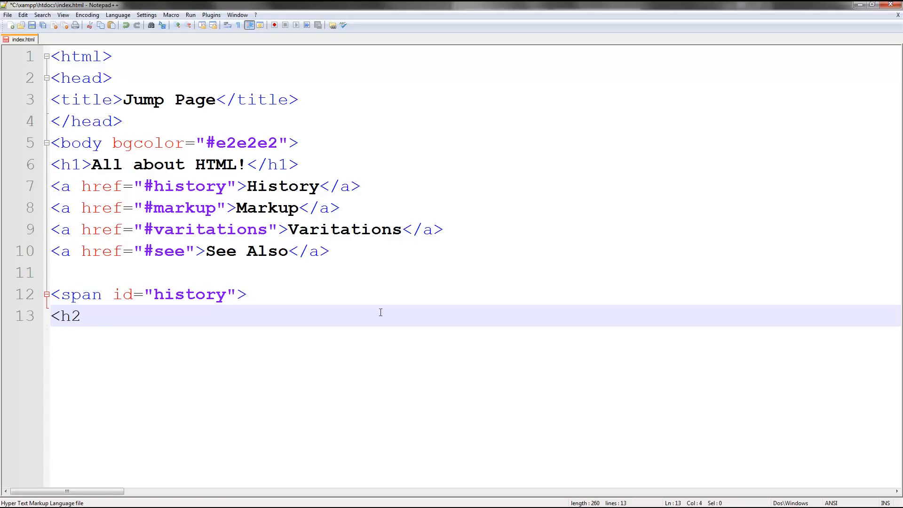
text(>Histor)
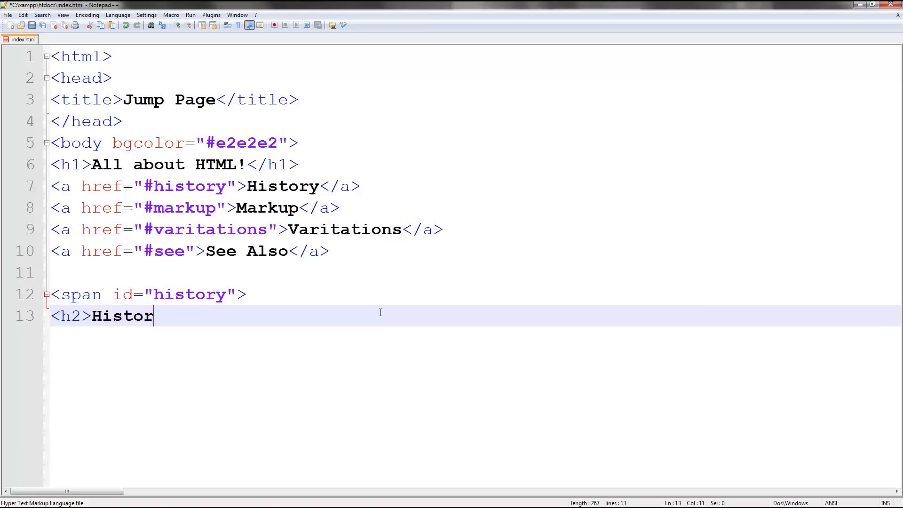
text(y</h2>)
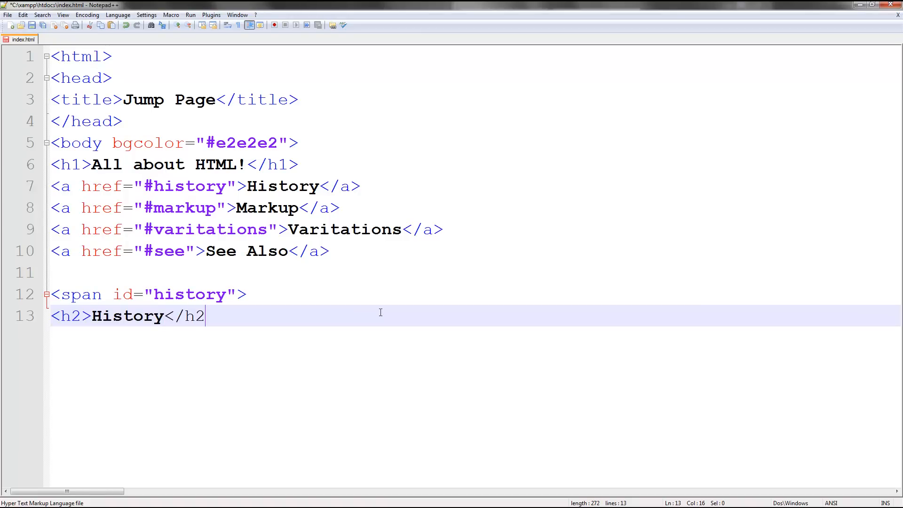
text(>)
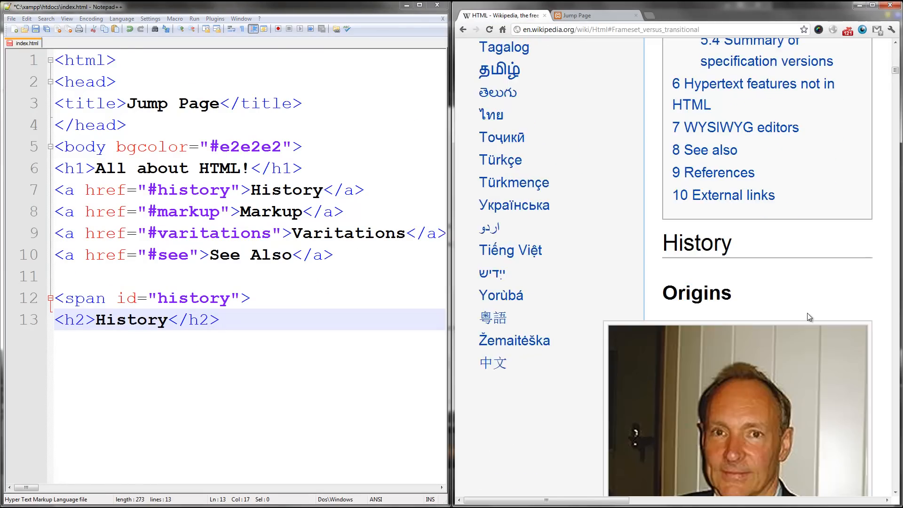
scroll(down, 3)
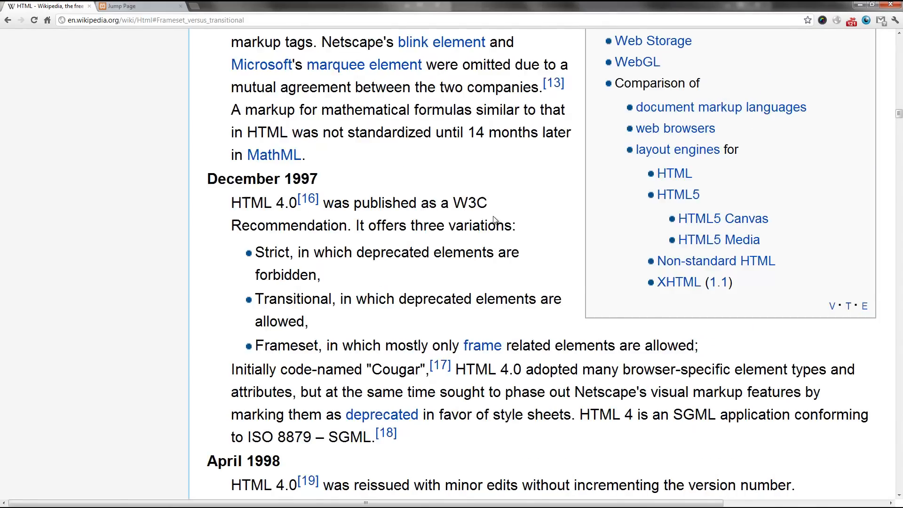
scroll(up, 3)
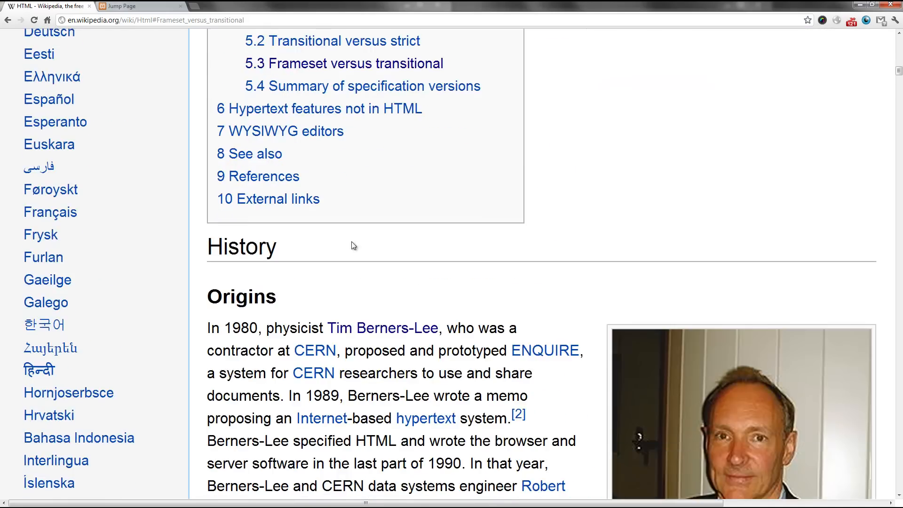
scroll(up, 3)
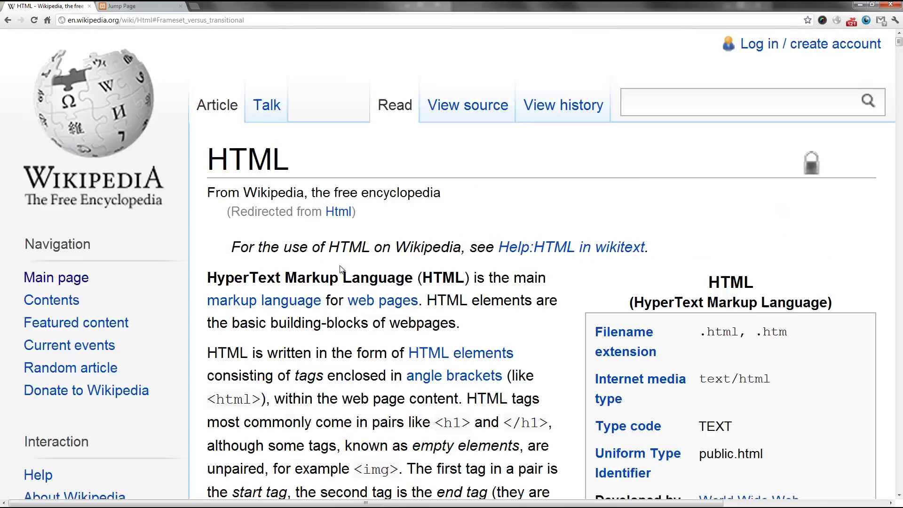
scroll(down, 3)
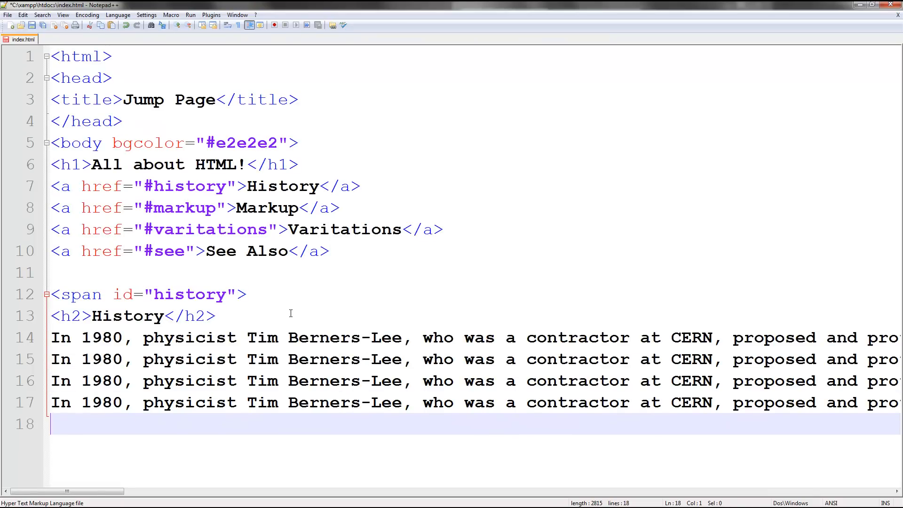
mouse_move(73, 434)
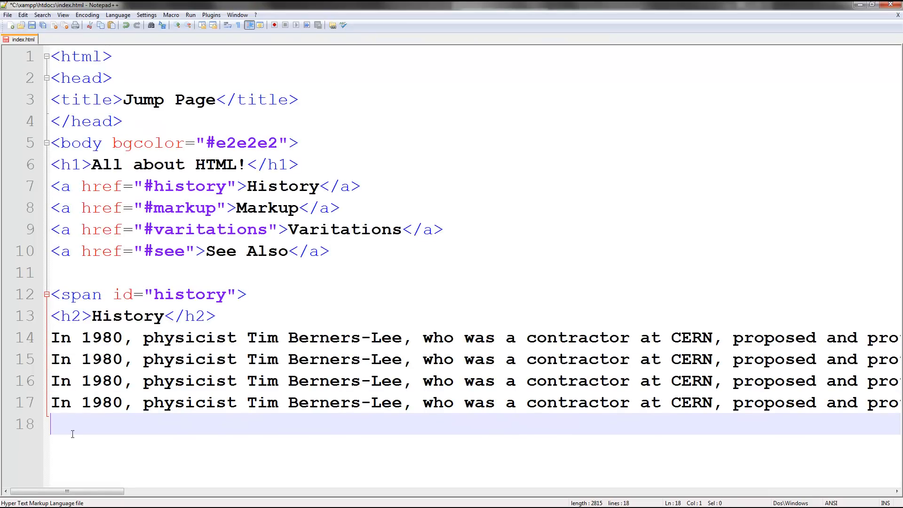
Close the History span with </span> and paste a duplicate of the section below it.
text(</span>)
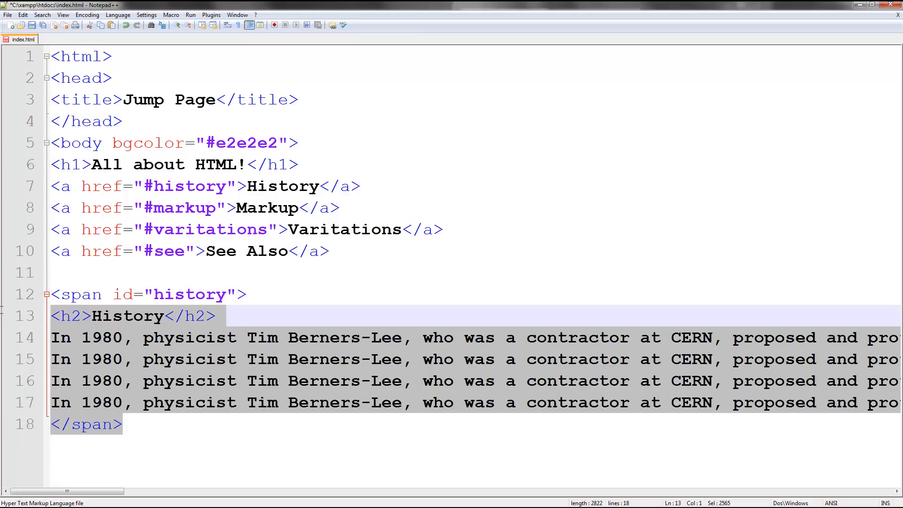
click(172, 423)
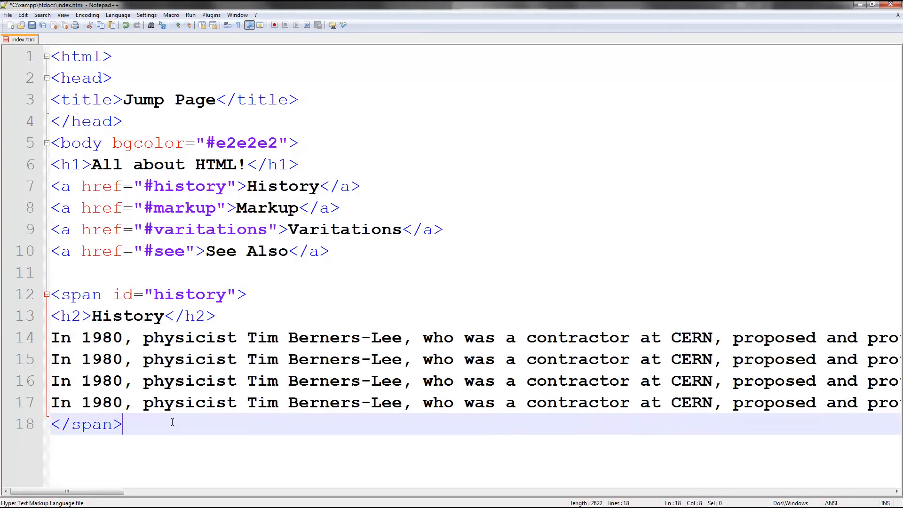
key(ctrl+v)
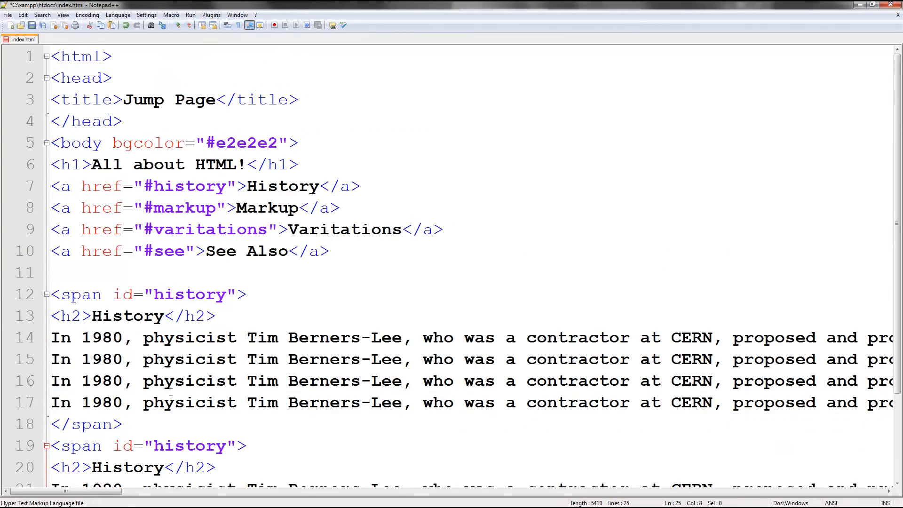
Change the duplicated span ids to markup and variations.
scroll(down, 3)
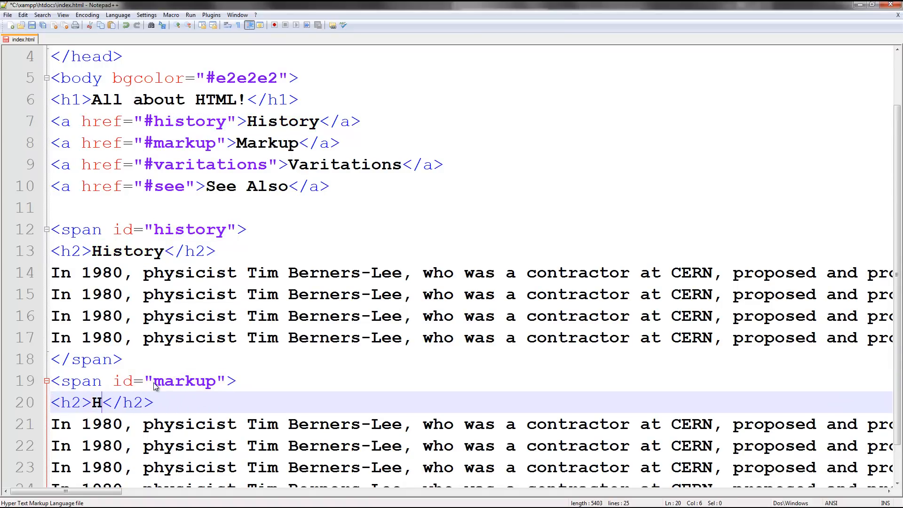
text(arkup)
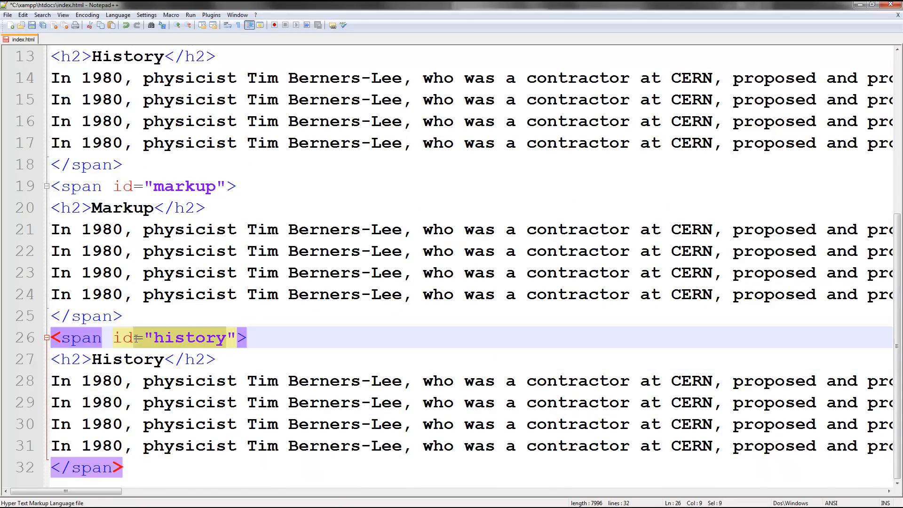
text(Variati)
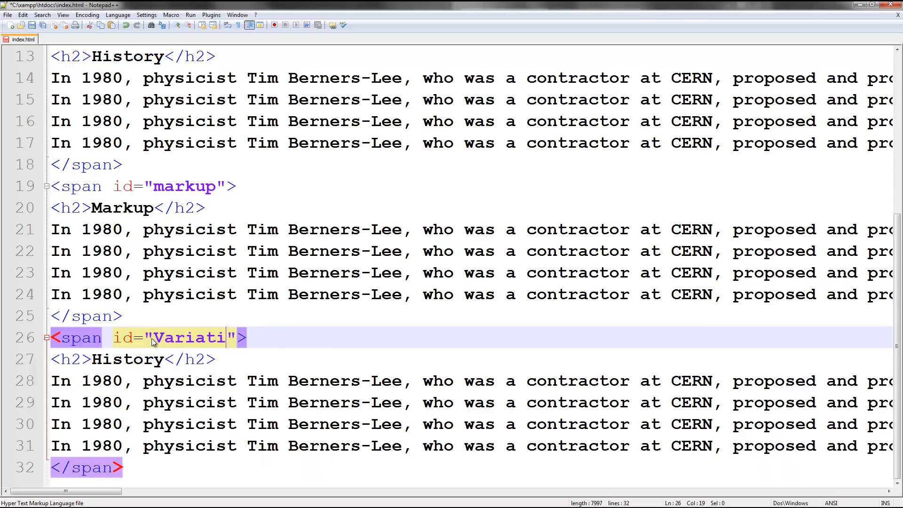
text(ons)
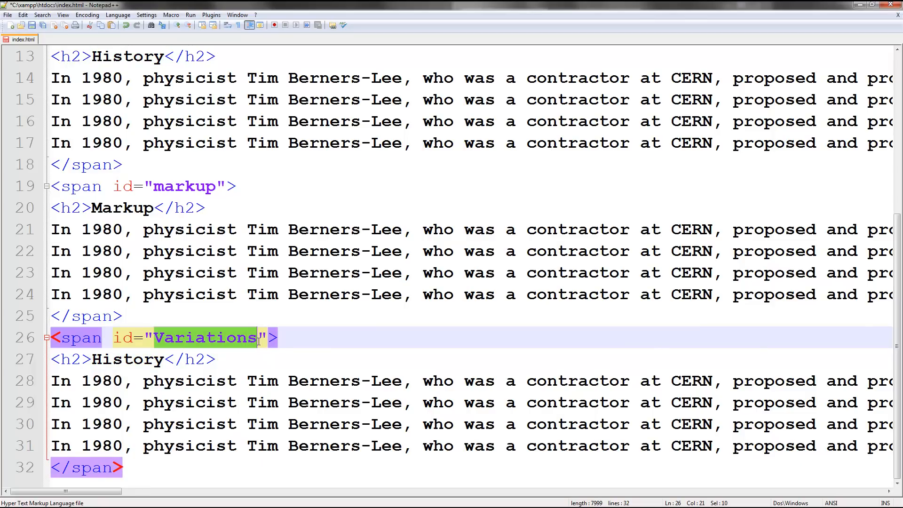
Rename the third section's h2 heading to Variations.
click(195, 338)
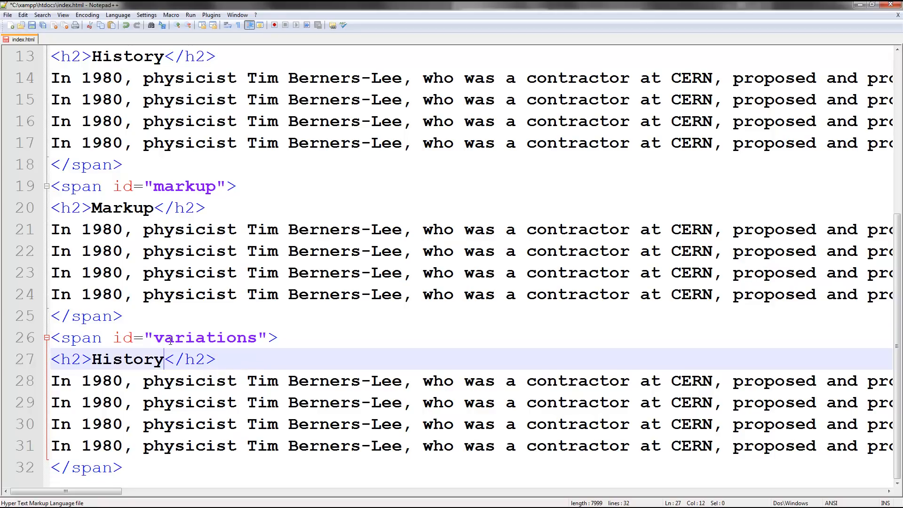
text(Variations)
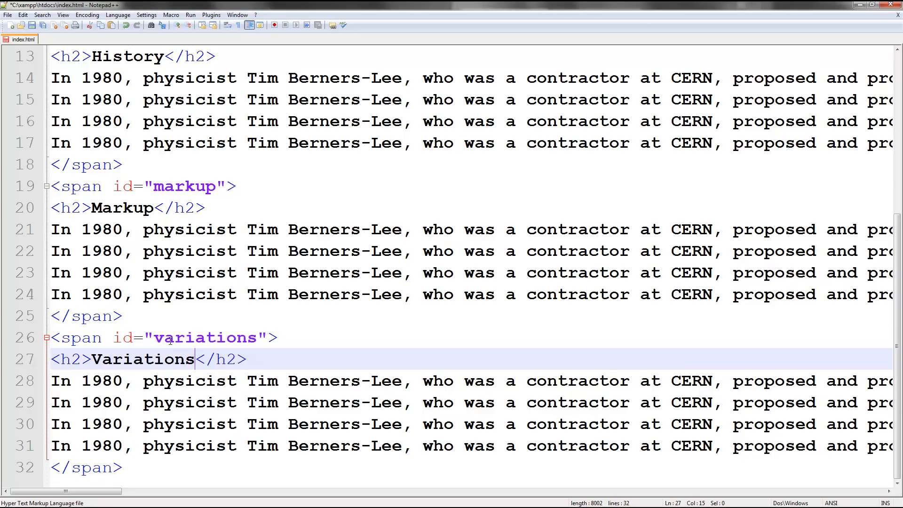
scroll(up, 3)
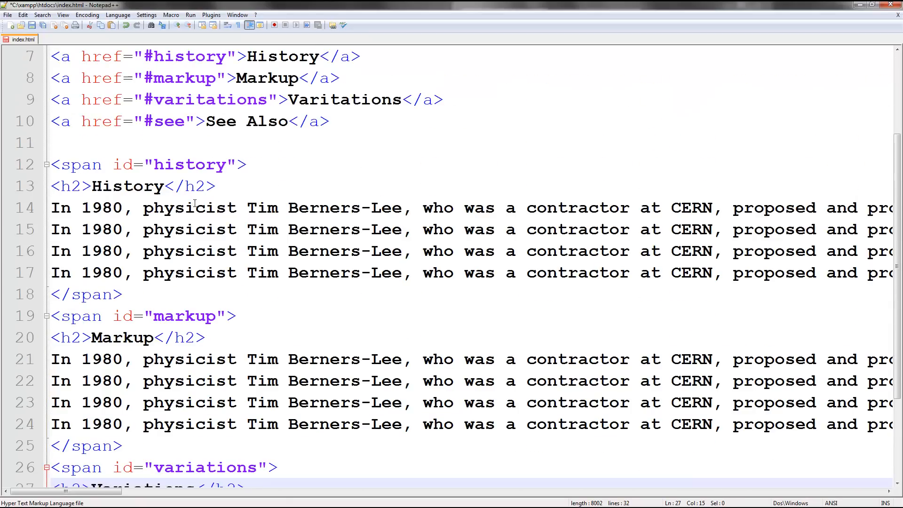
scroll(down, 3)
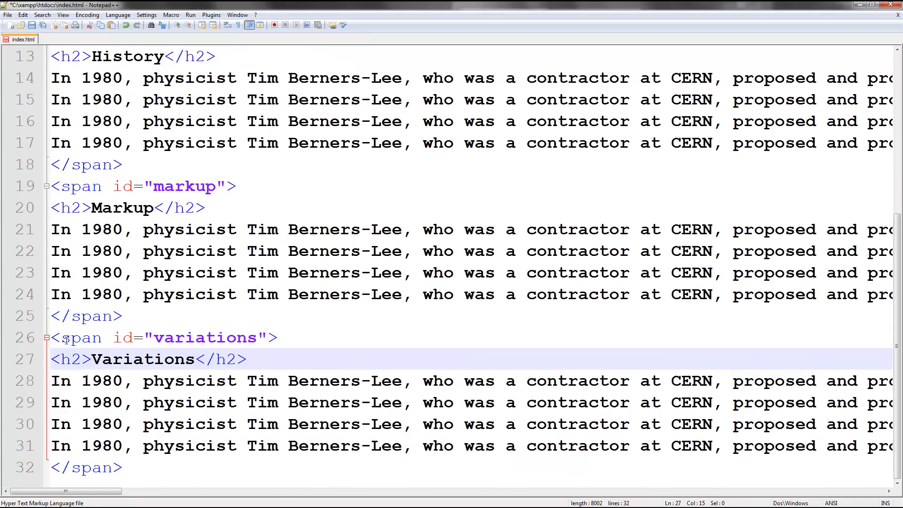
click(76, 337)
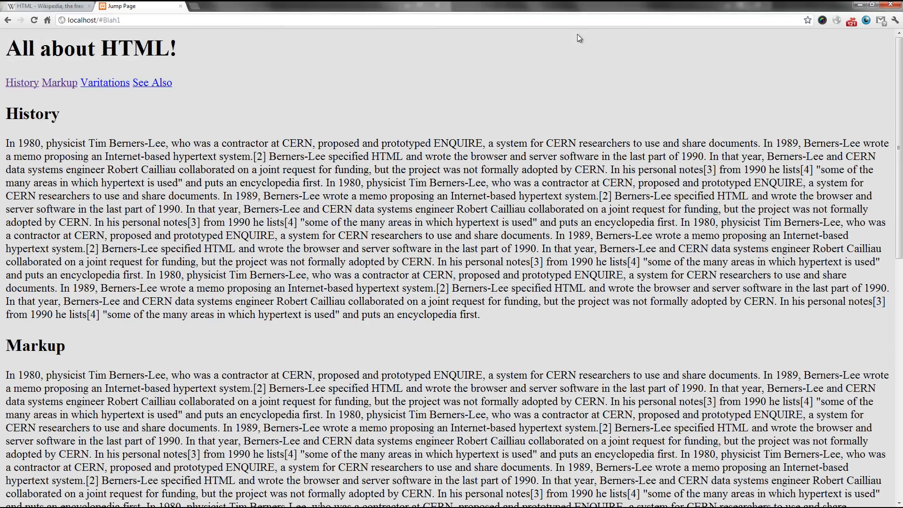
mouse_move(235, 4)
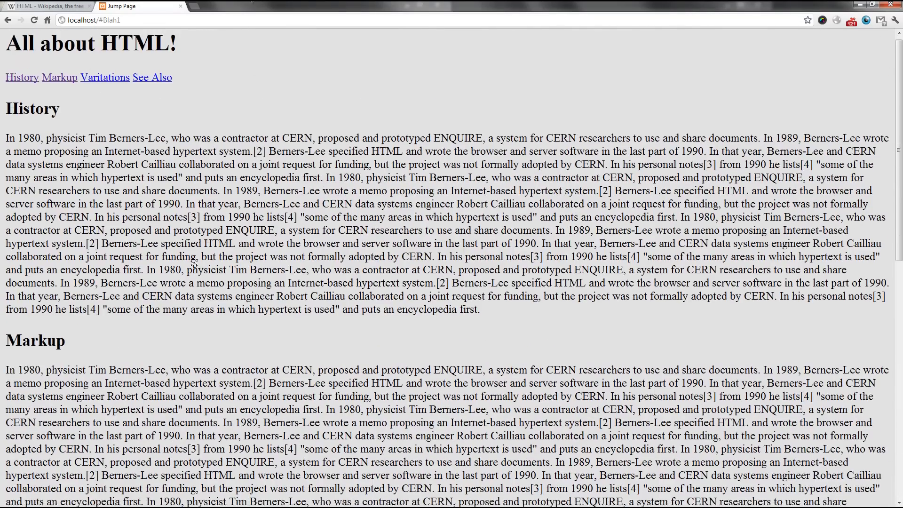
Test the See Also link, scroll back up, then try the Varitations link.
click(152, 77)
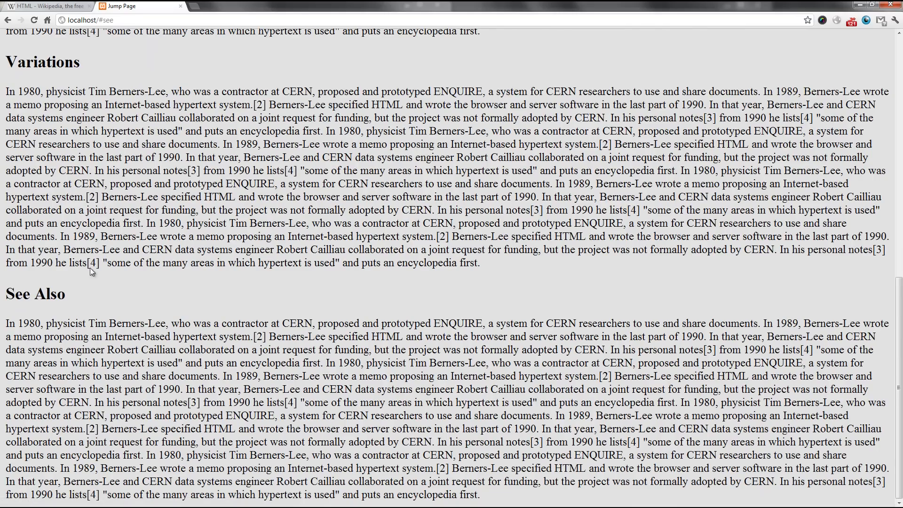
scroll(up, 3)
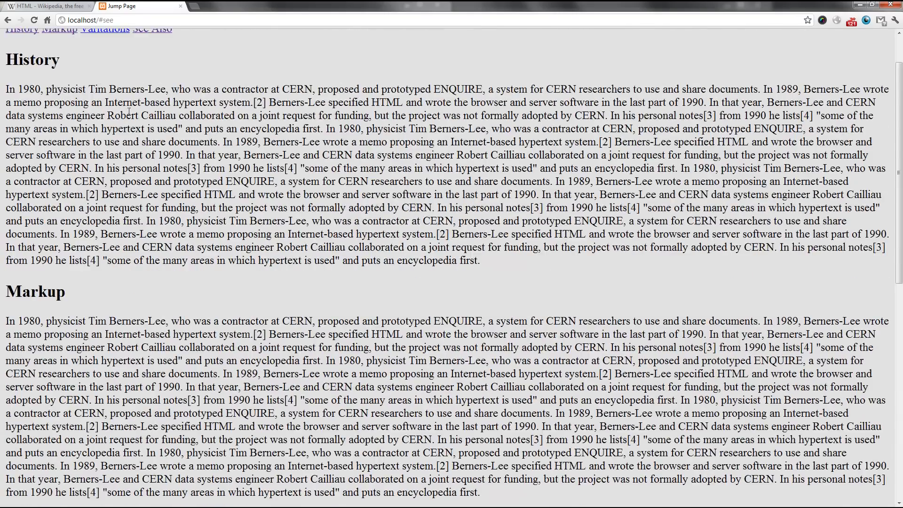
scroll(down, 3)
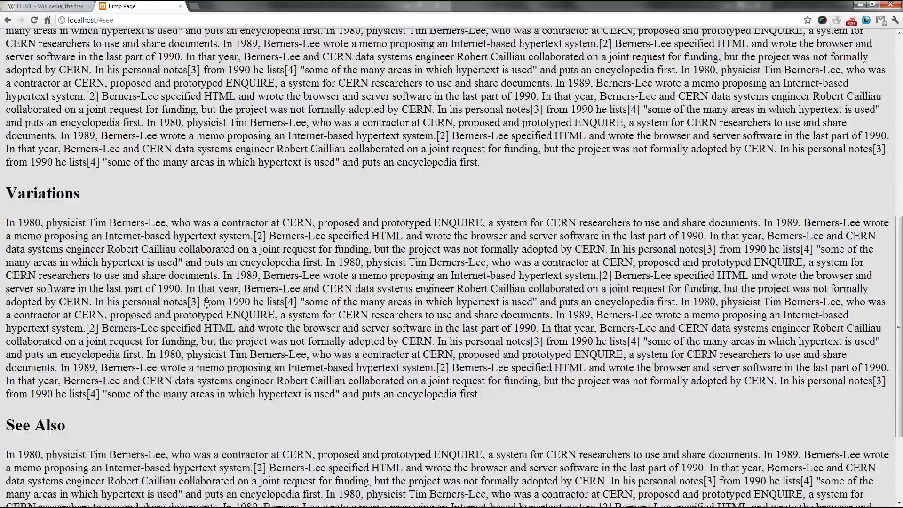
click(105, 82)
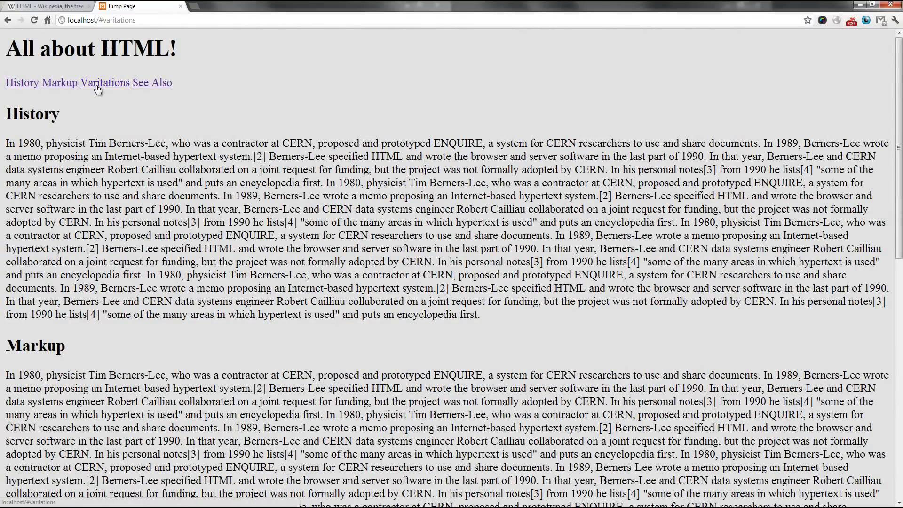
mouse_move(311, 79)
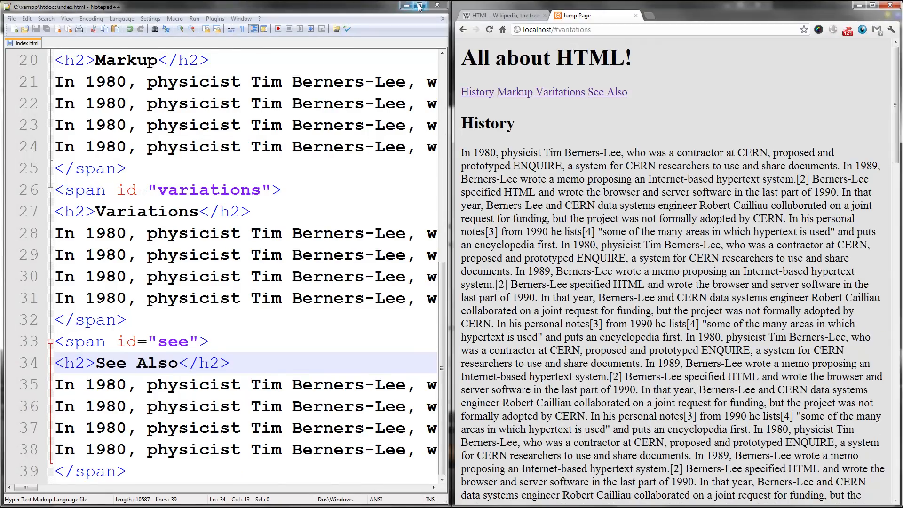
click(410, 6)
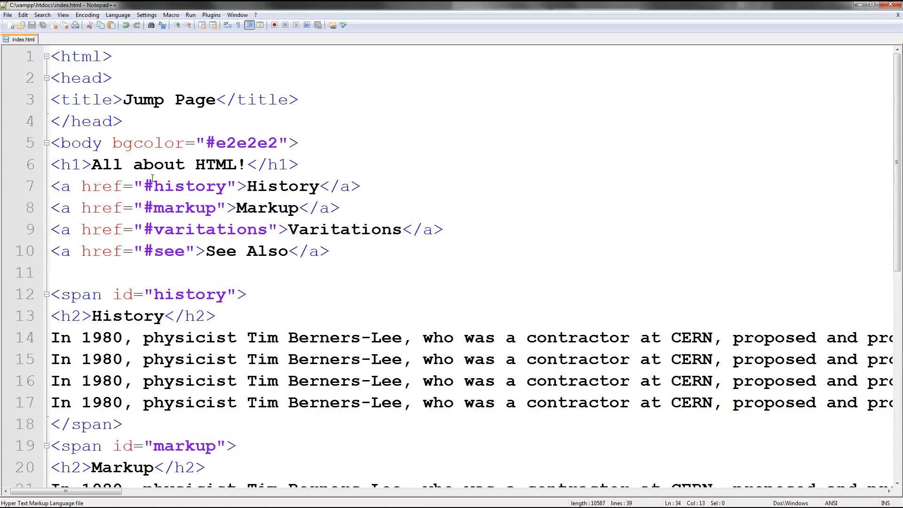
mouse_move(192, 193)
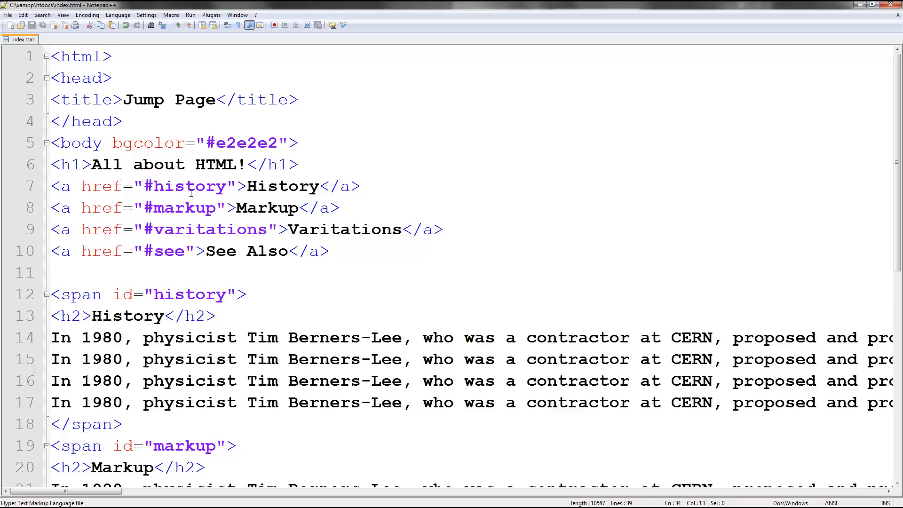
mouse_move(150, 220)
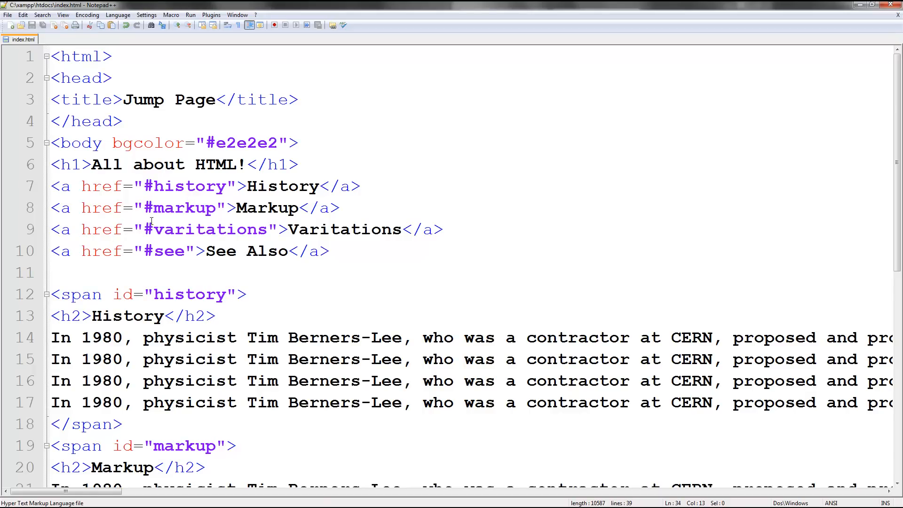
mouse_move(184, 217)
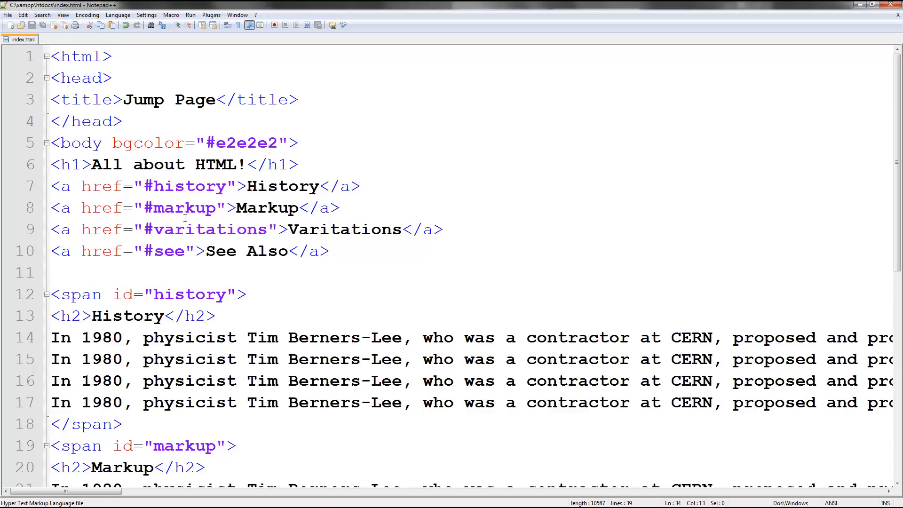
scroll(down, 3)
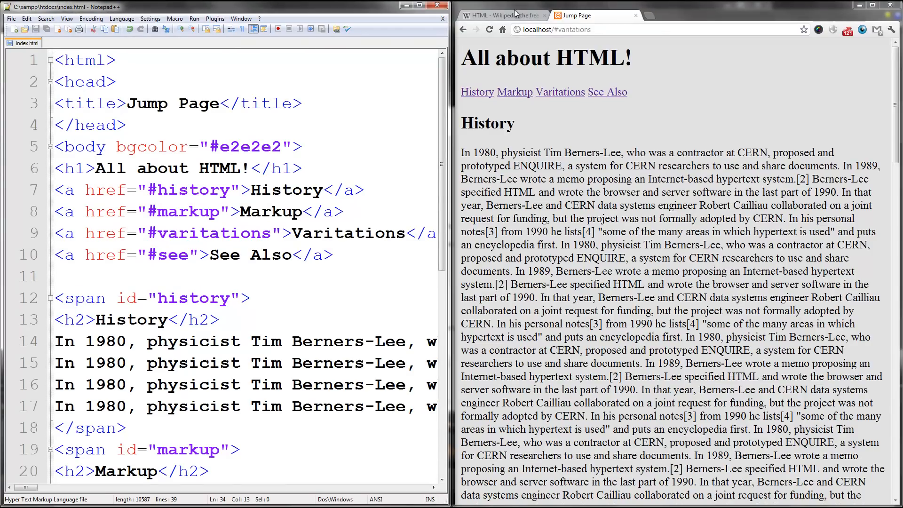
Maximize Chrome and follow the See Also anchor link down to that section.
click(868, 7)
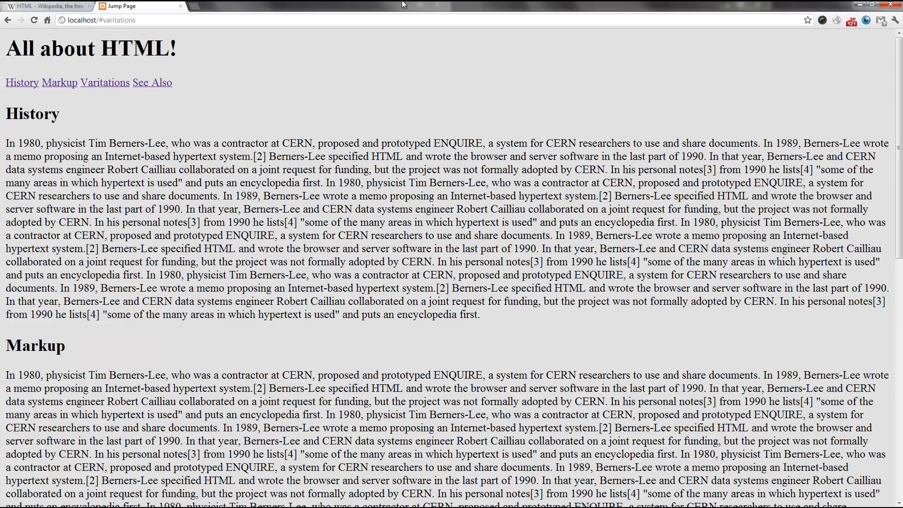
click(153, 82)
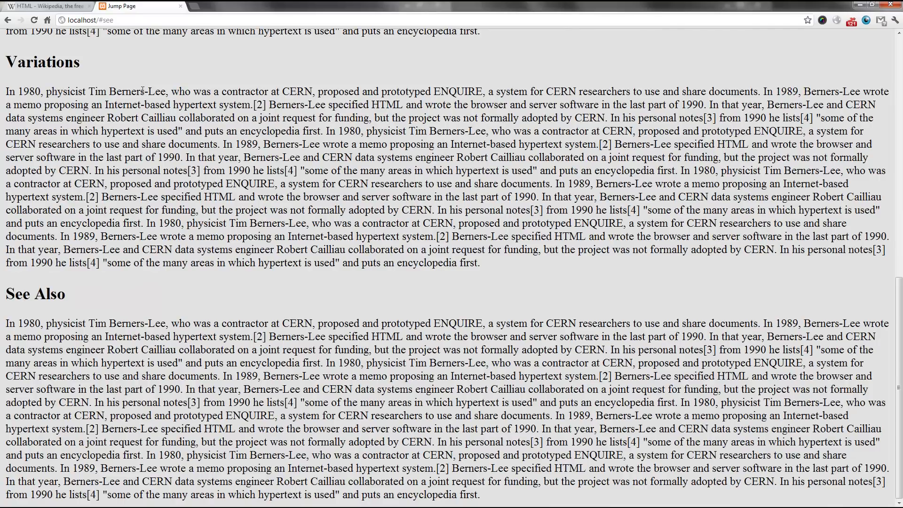
mouse_move(263, 305)
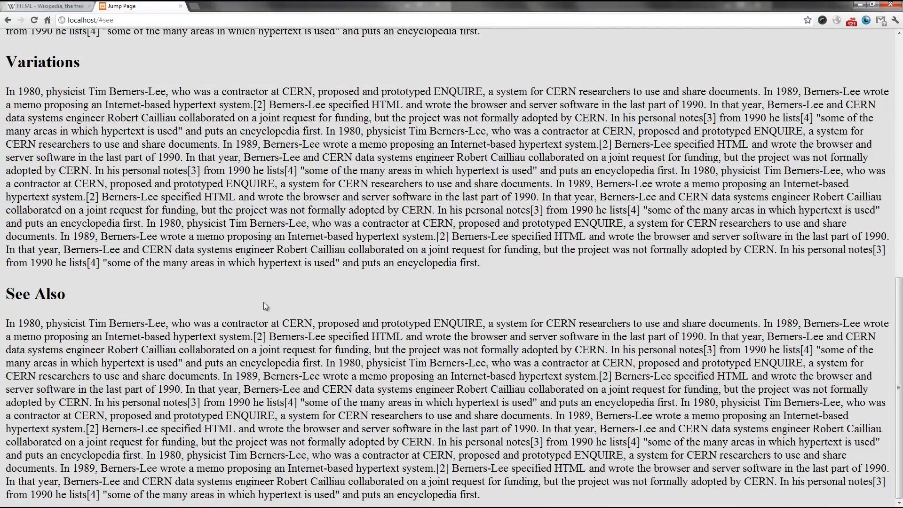